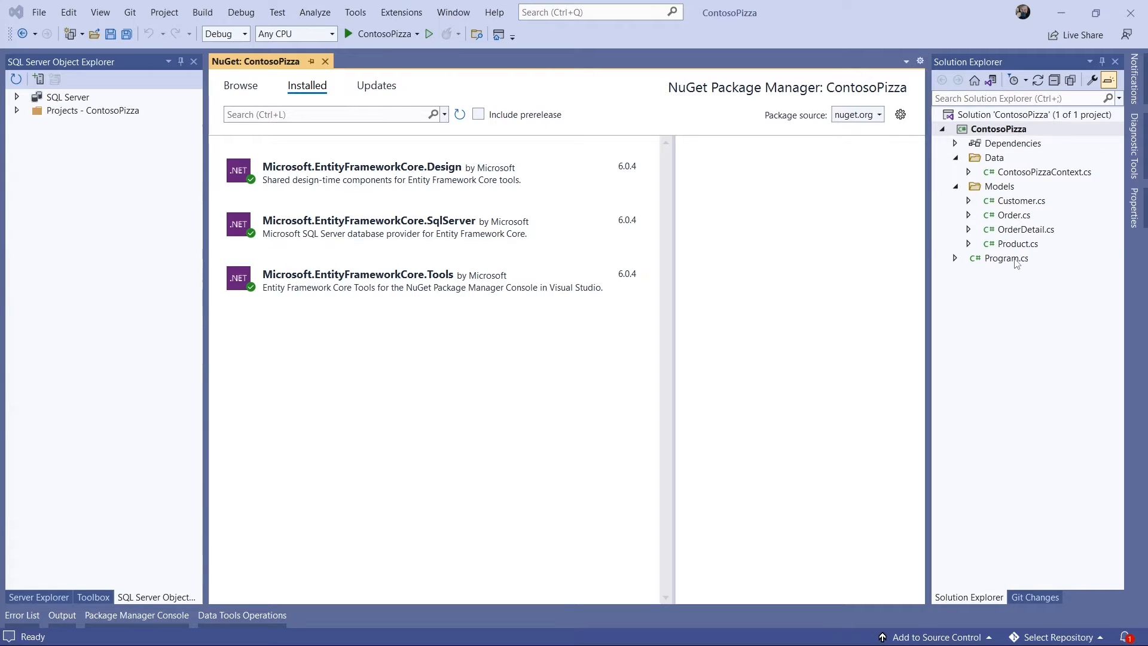
Review the pizza-product seeding code in Program.cs, then return to the NuGet package manager
{"action": "double_click", "coordinate": [1006, 259]}
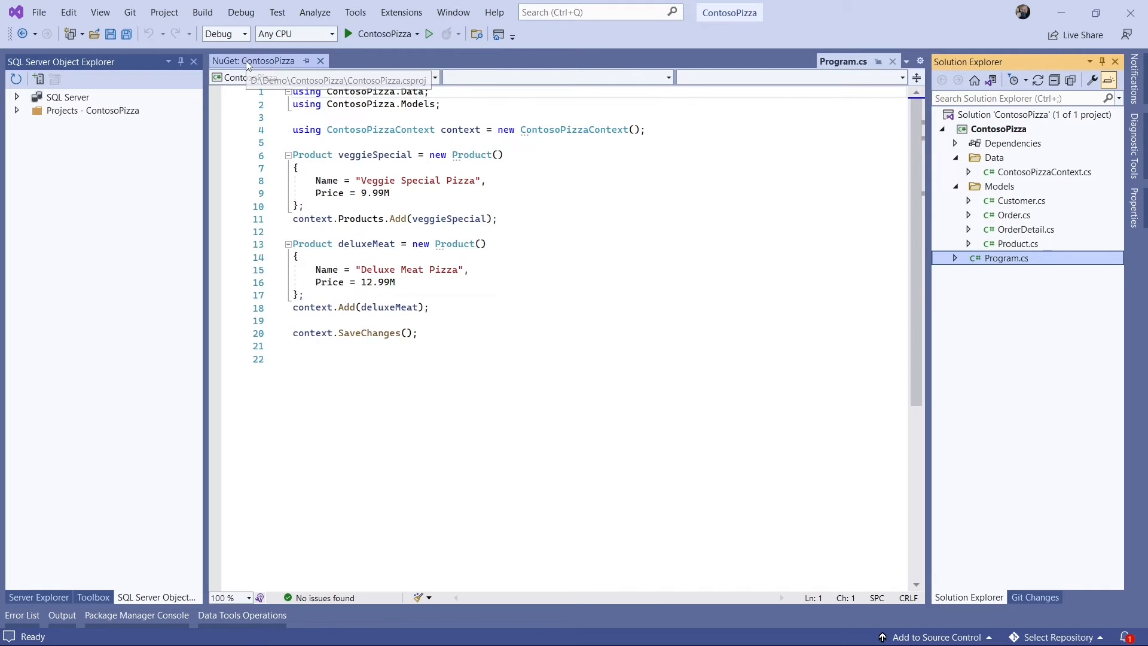
{"action": "left_click", "coordinate": [256, 61]}
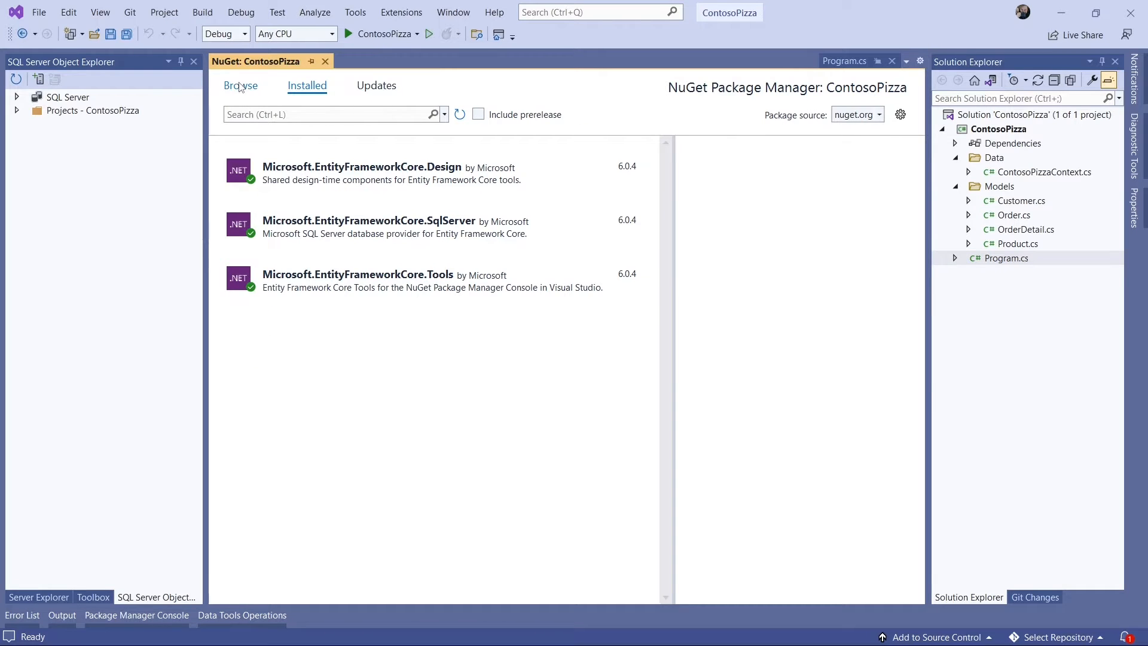
Install Microsoft.EntityFrameworkCore.Sqlite from NuGet Browse, accepting the license terms
{"action": "left_click", "coordinate": [240, 86]}
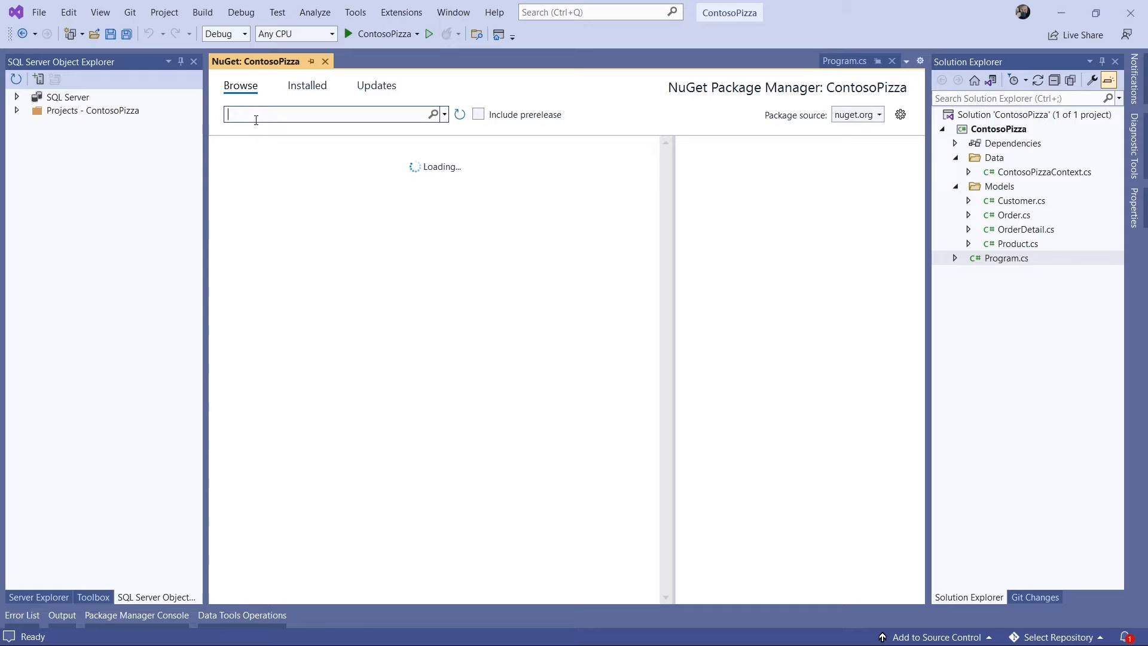
{"action": "type", "text": "Micr"}
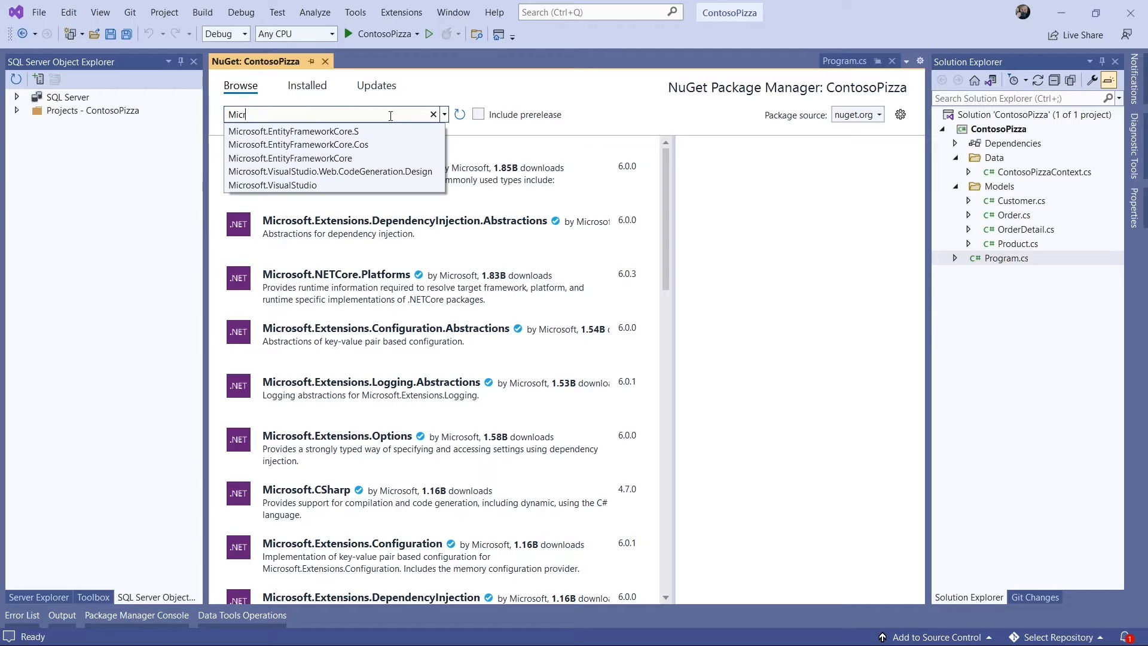
{"action": "left_click", "coordinate": [294, 131]}
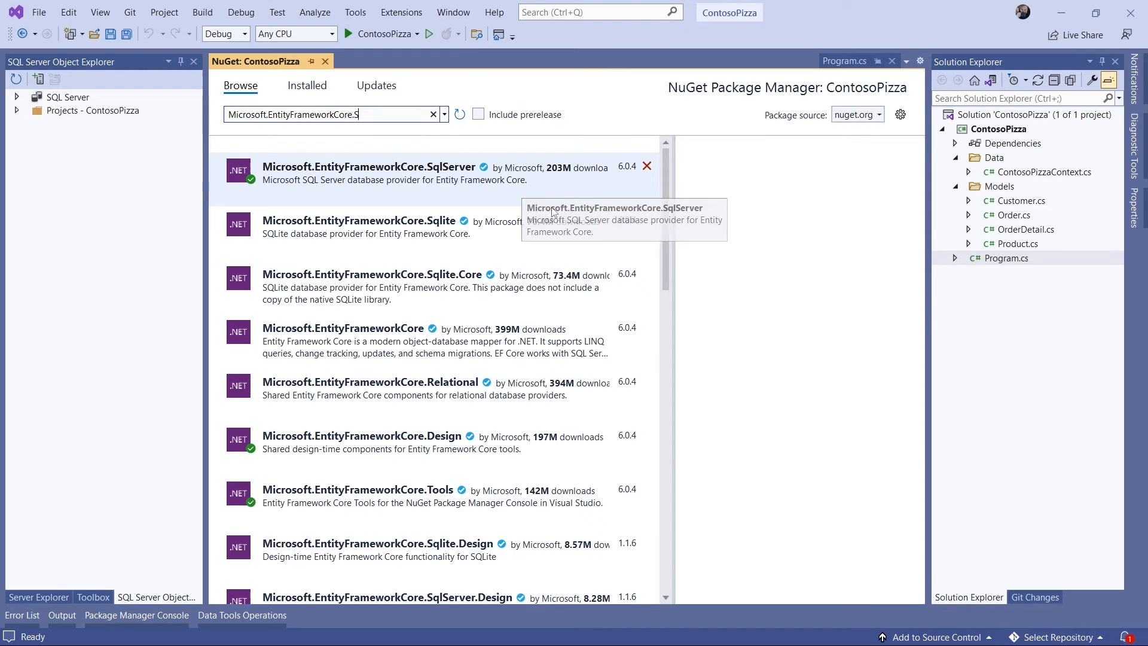
{"action": "left_click", "coordinate": [367, 227]}
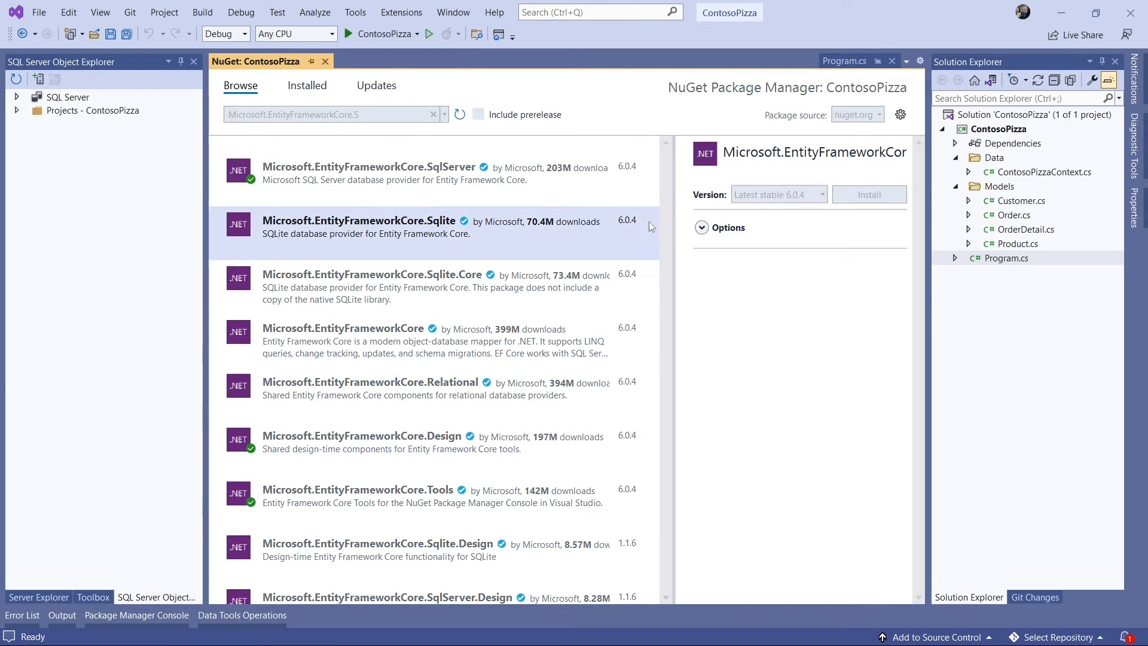
{"action": "left_click", "coordinate": [869, 194]}
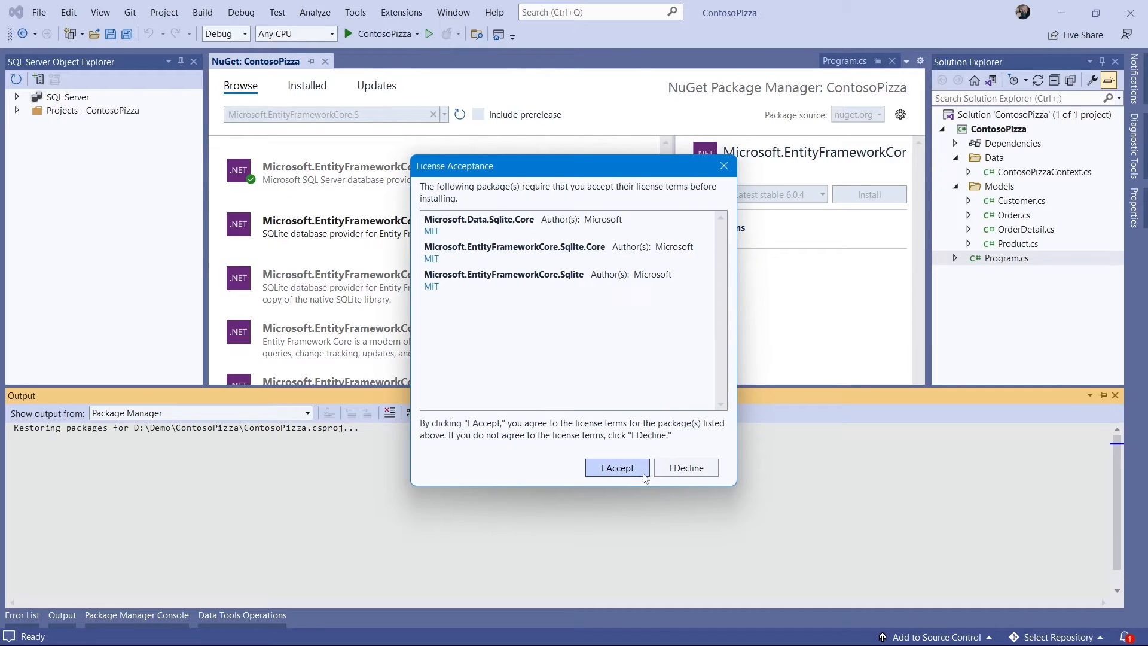
{"action": "left_click", "coordinate": [617, 467]}
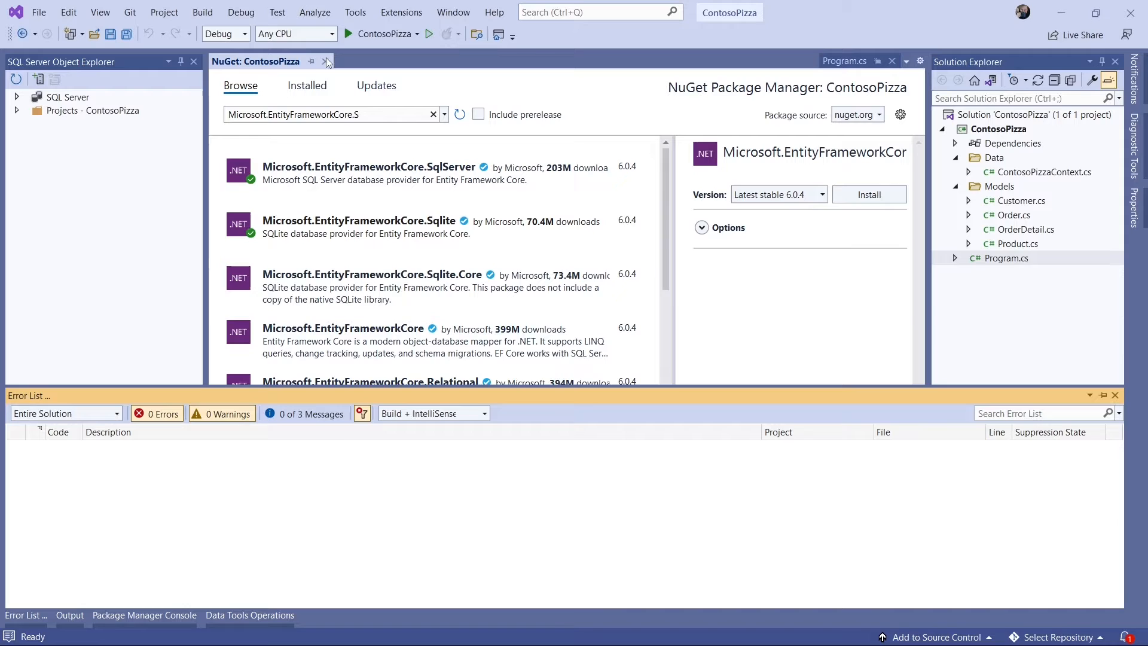
Uninstall Microsoft.EntityFrameworkCore.SqlServer from the Installed packages
{"action": "left_click", "coordinate": [308, 85]}
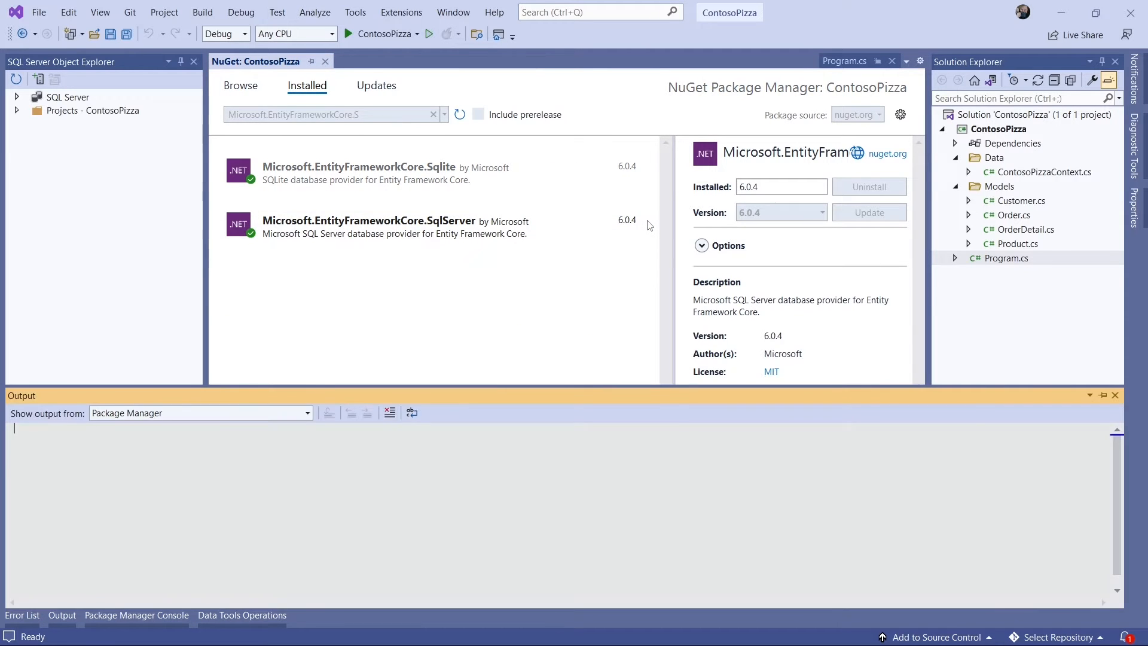
{"action": "left_click", "coordinate": [433, 115]}
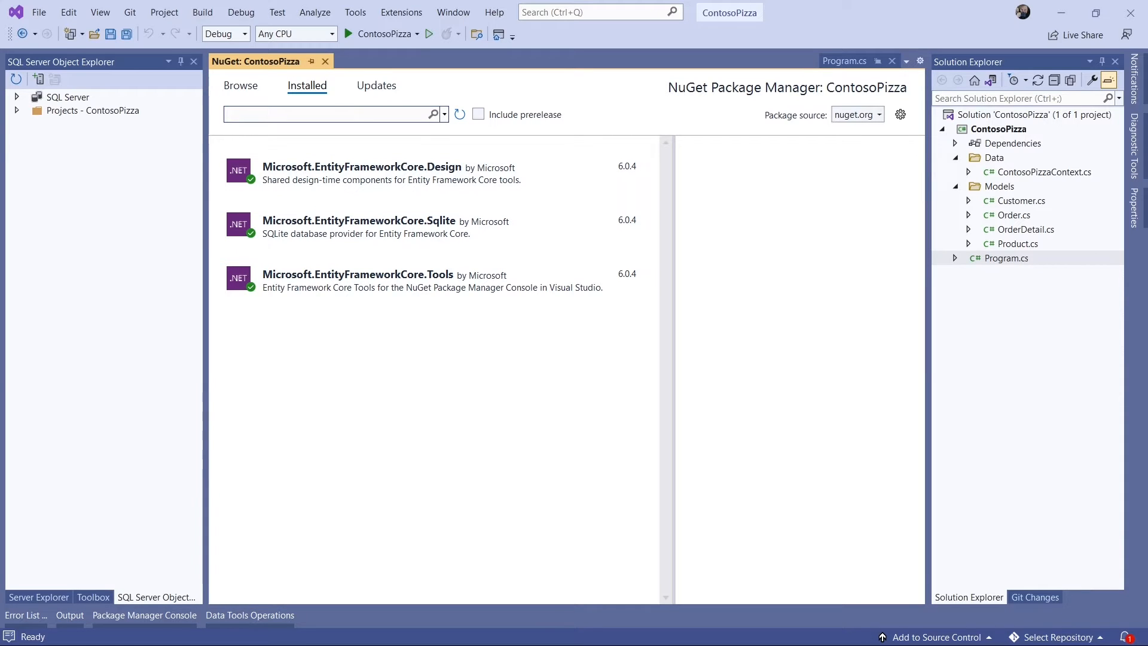
Add optionsBuilder.UseSqlite("Data Source=ContosoPizza.db"); to ContosoPizzaContext's OnConfiguring
{"action": "double_click", "coordinate": [1045, 171]}
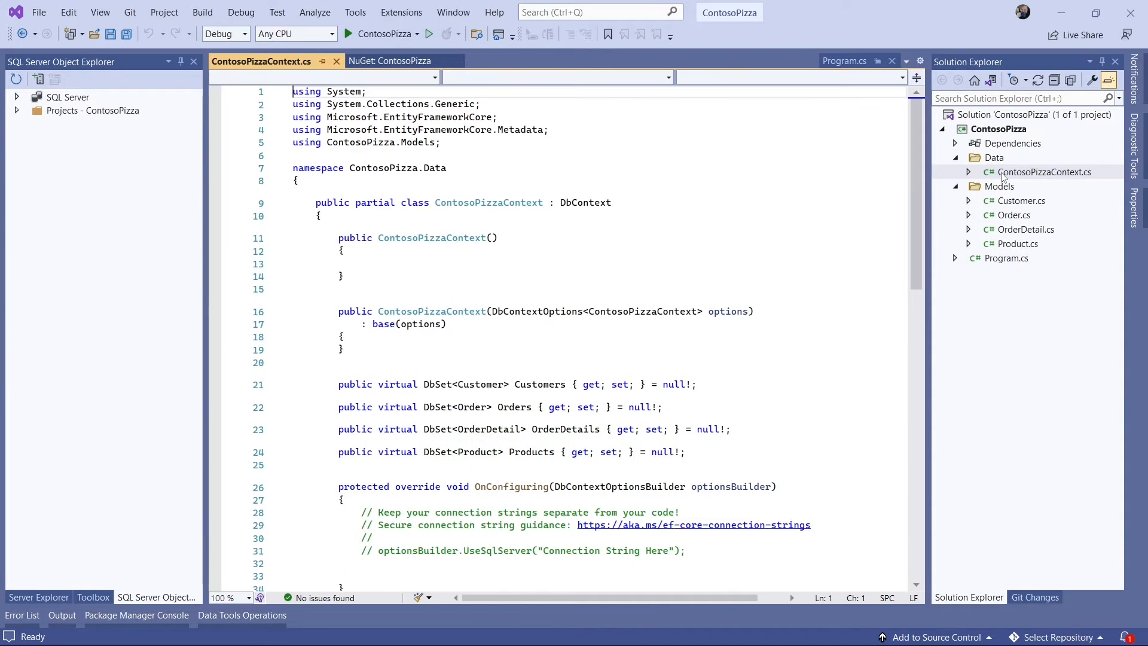
{"action": "scroll", "scroll_direction": "down", "scroll_amount": 3}
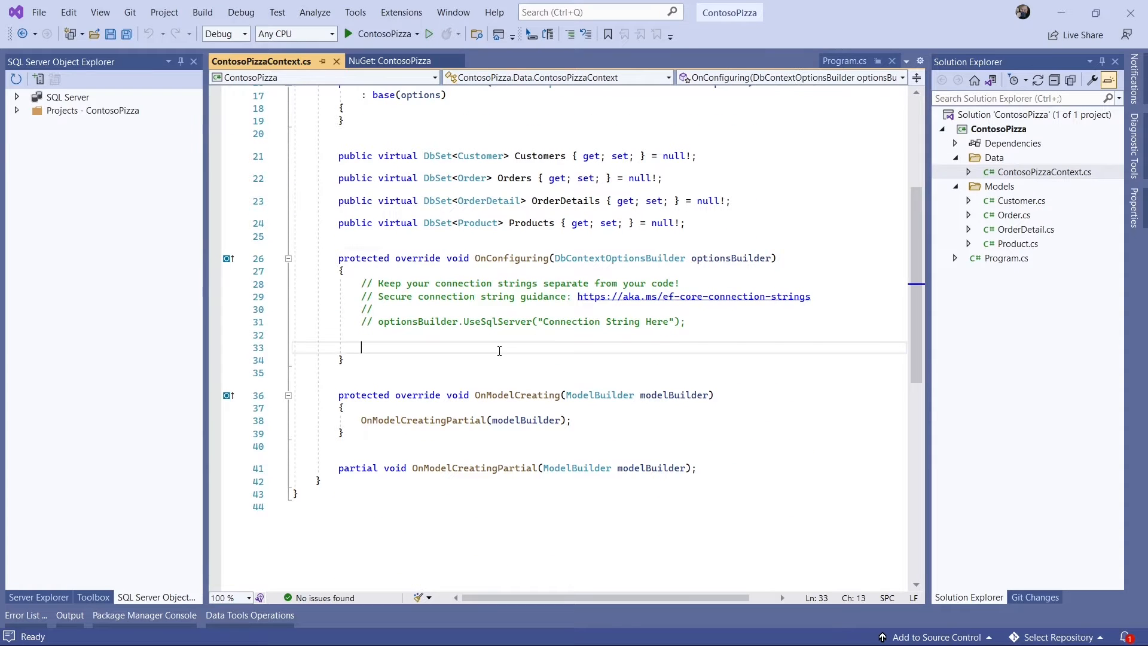
{"action": "type", "text": "optionsBuilder.UseSqlite(\"Data Source=ContosoPizza.db\");"}
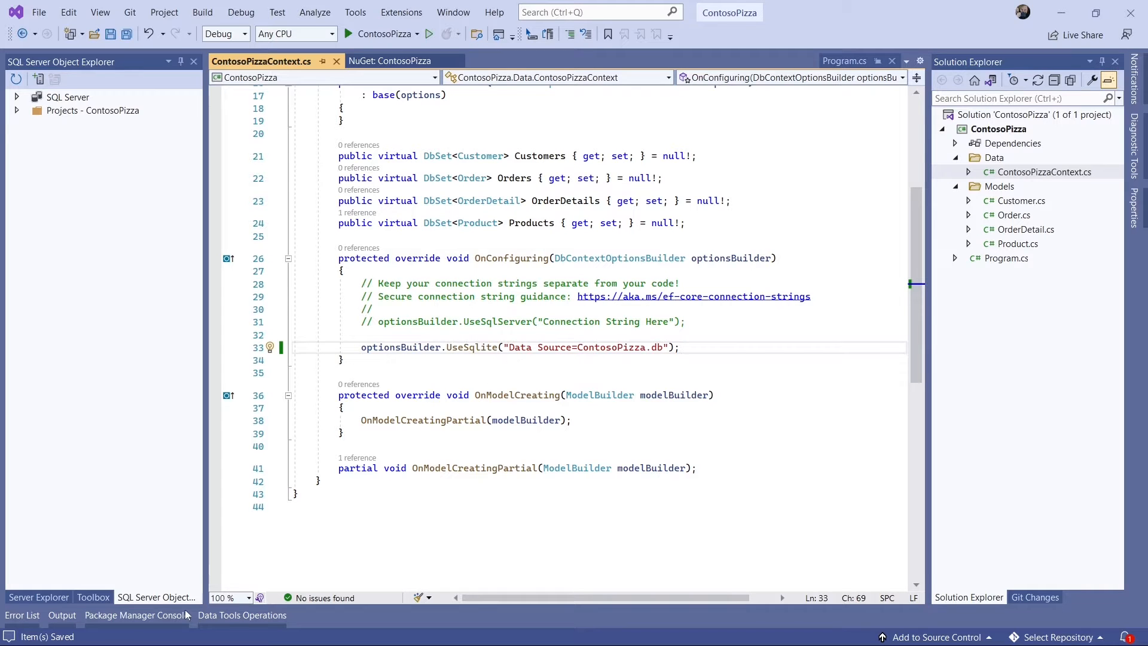
{"action": "left_click", "coordinate": [136, 615]}
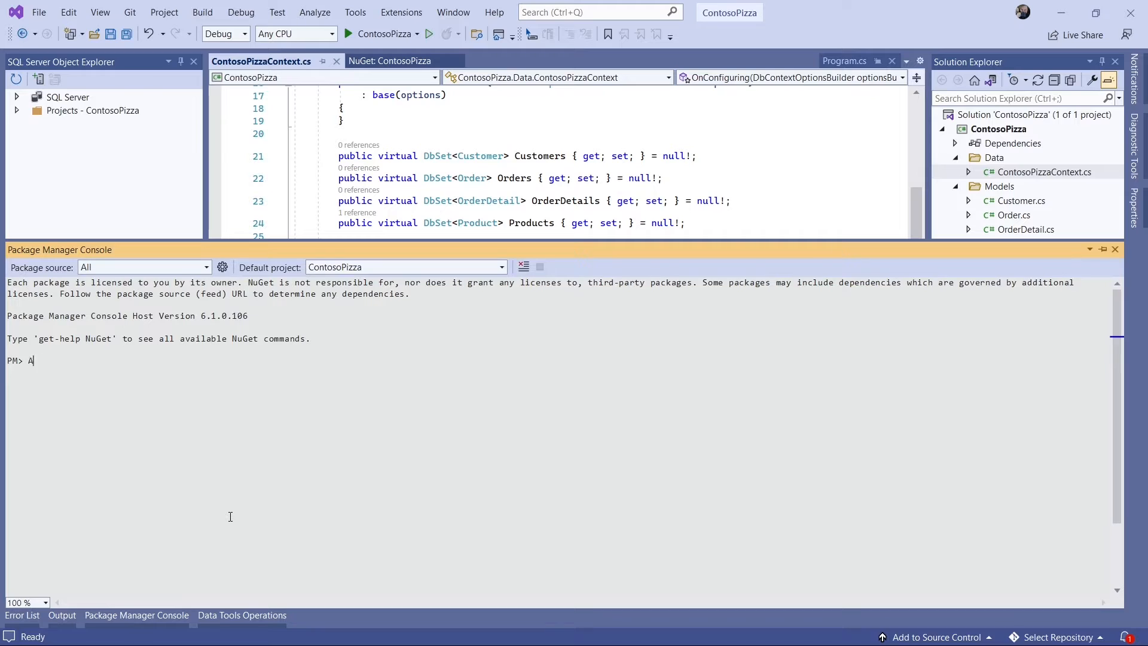
Run Add-Migration InitialCreate and Update-Database, producing ContosoPizza.db in the project
{"action": "type", "text": "dd-Migrat"}
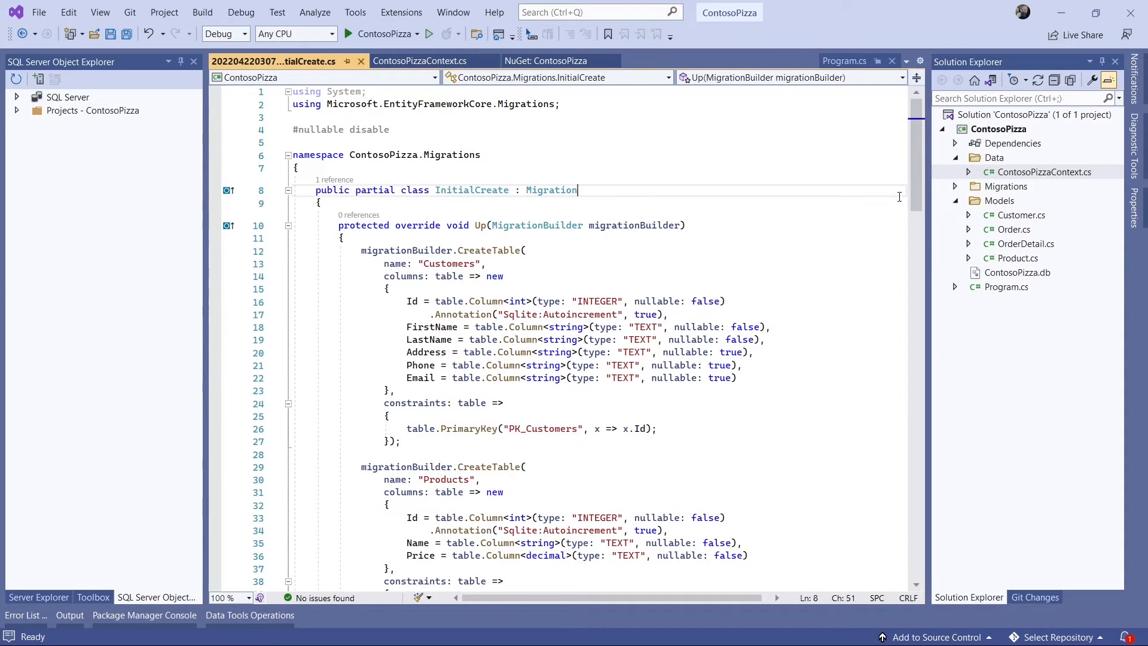
{"action": "left_click", "coordinate": [1016, 271]}
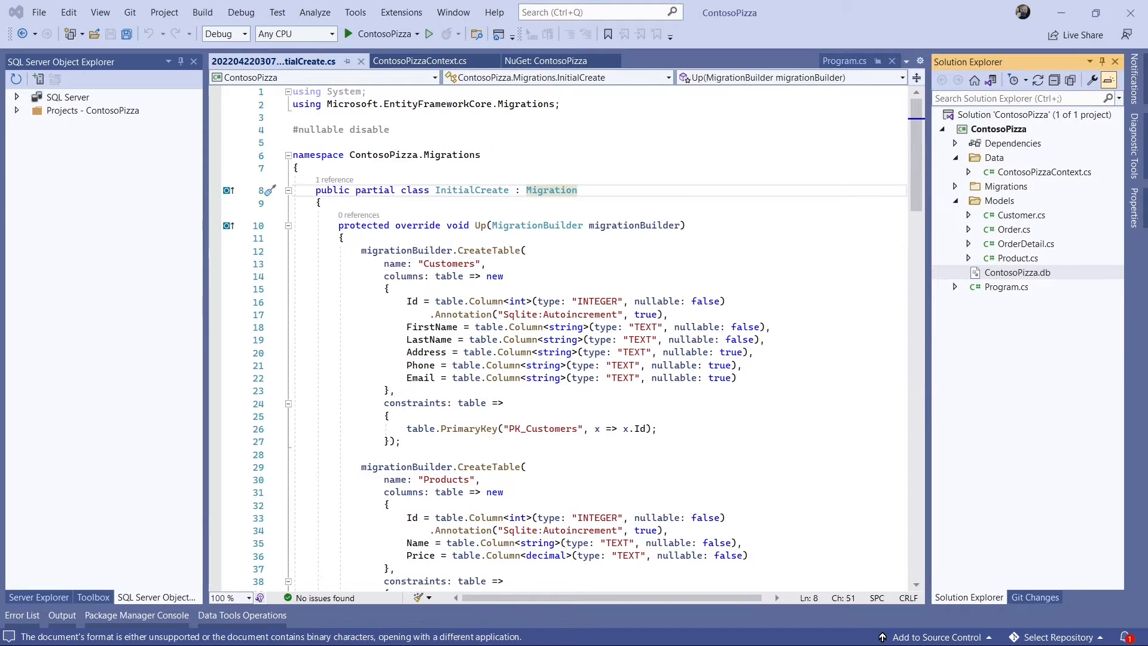
Add <StartWorkingDirectory>$(MSBuildProjectDirectory)</StartWorkingDirectory> to ContosoPizza.csproj and save
{"action": "left_click", "coordinate": [997, 129]}
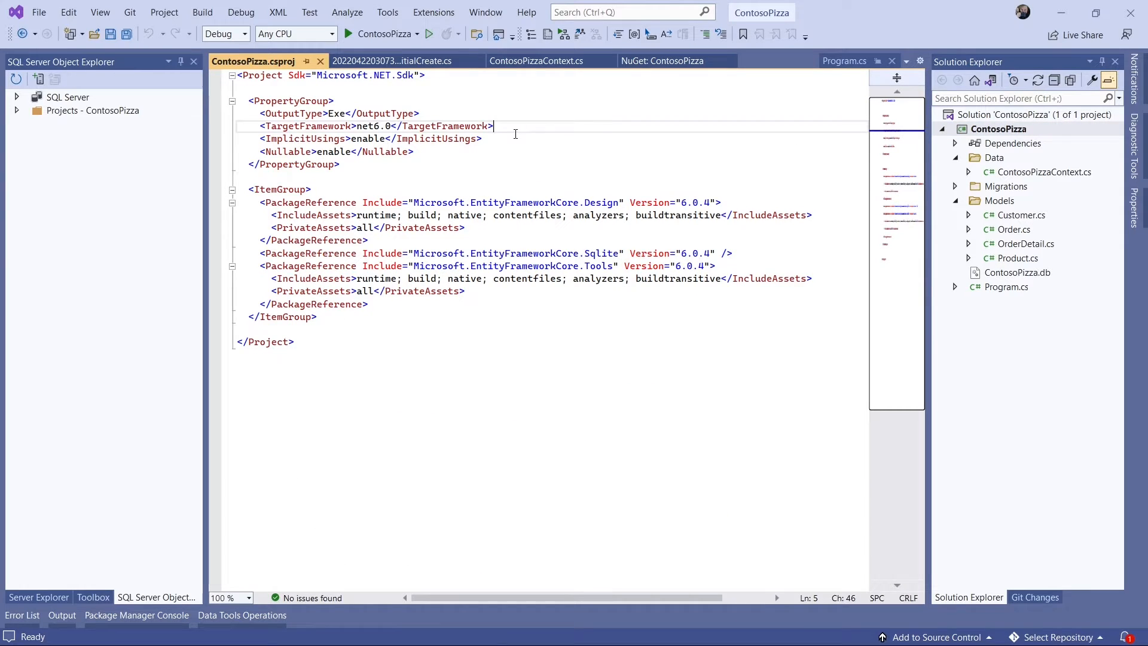
{"action": "type", "text": "<StartWorkingDirectory>$(MSBuildProjectDirectory)</StartWorkingDirectory>"}
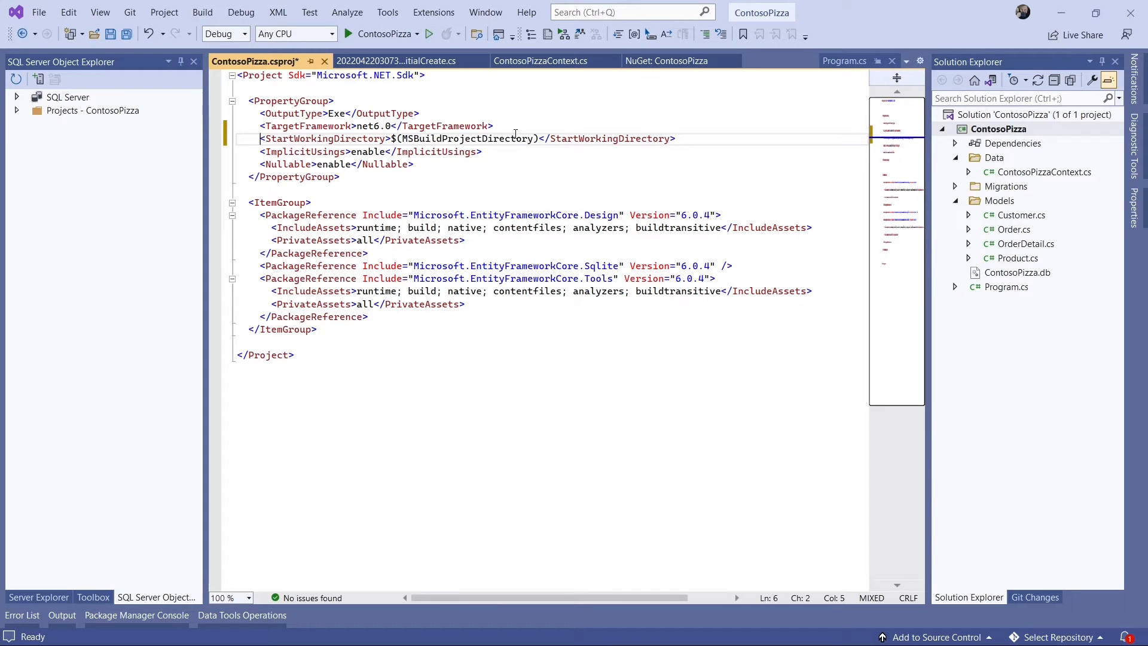
{"action": "key", "text": "ctrl+s"}
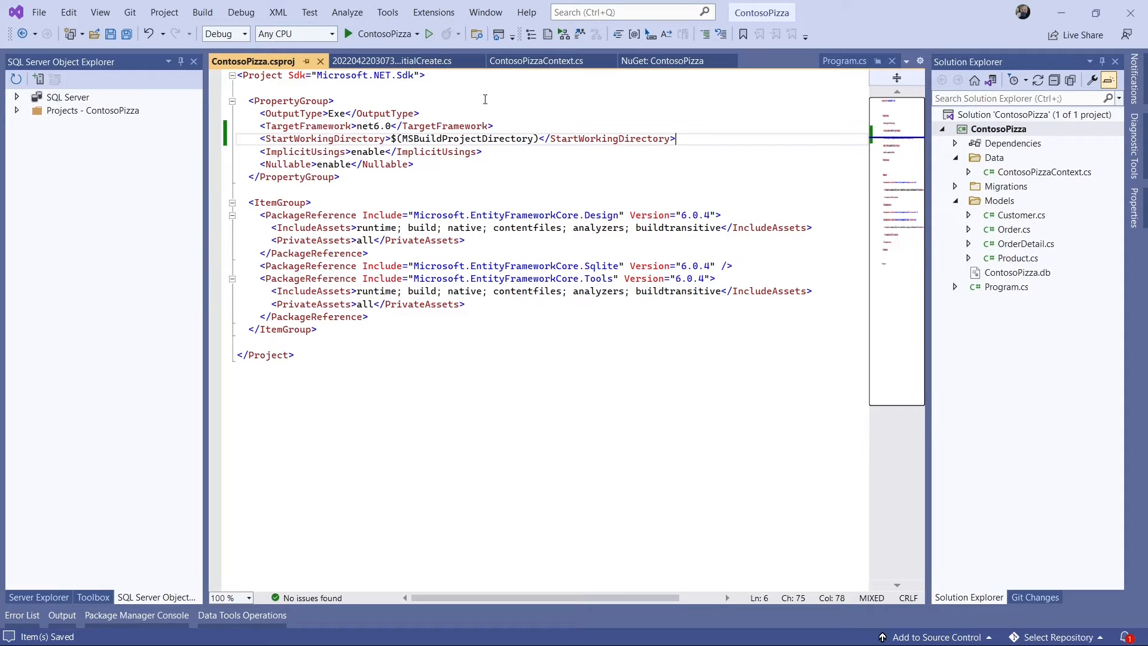
{"action": "left_click", "coordinate": [380, 33]}
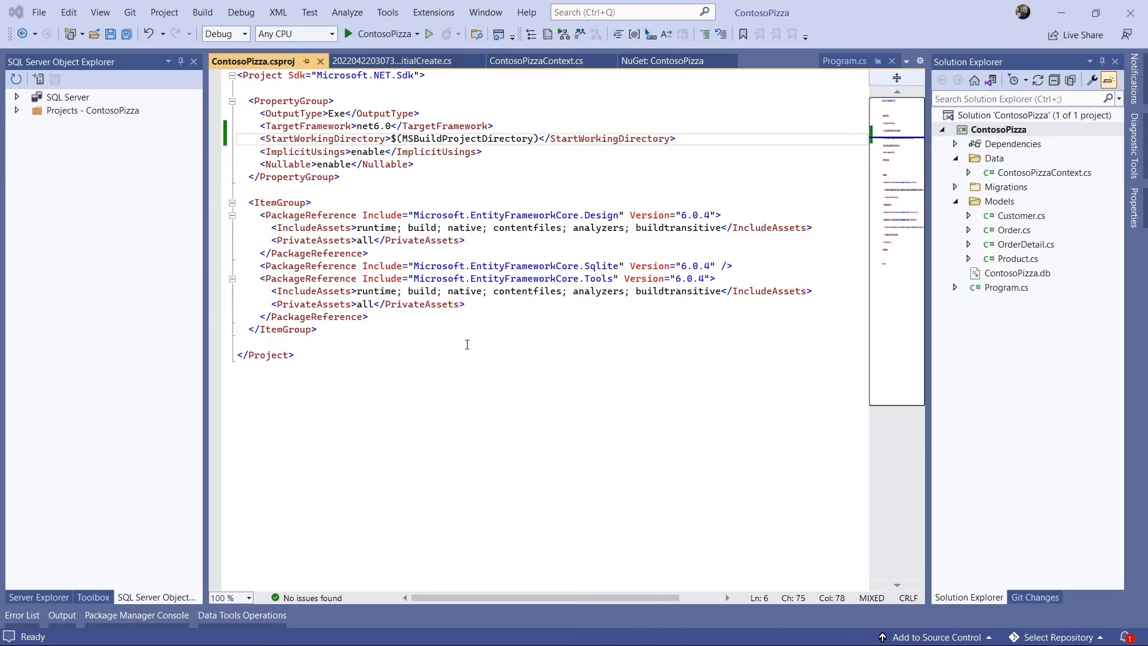
Open D:\Demo\ContosoPizza\ContosoPizza.db in DB Browser for SQLite
{"action": "right_click", "coordinate": [1016, 272]}
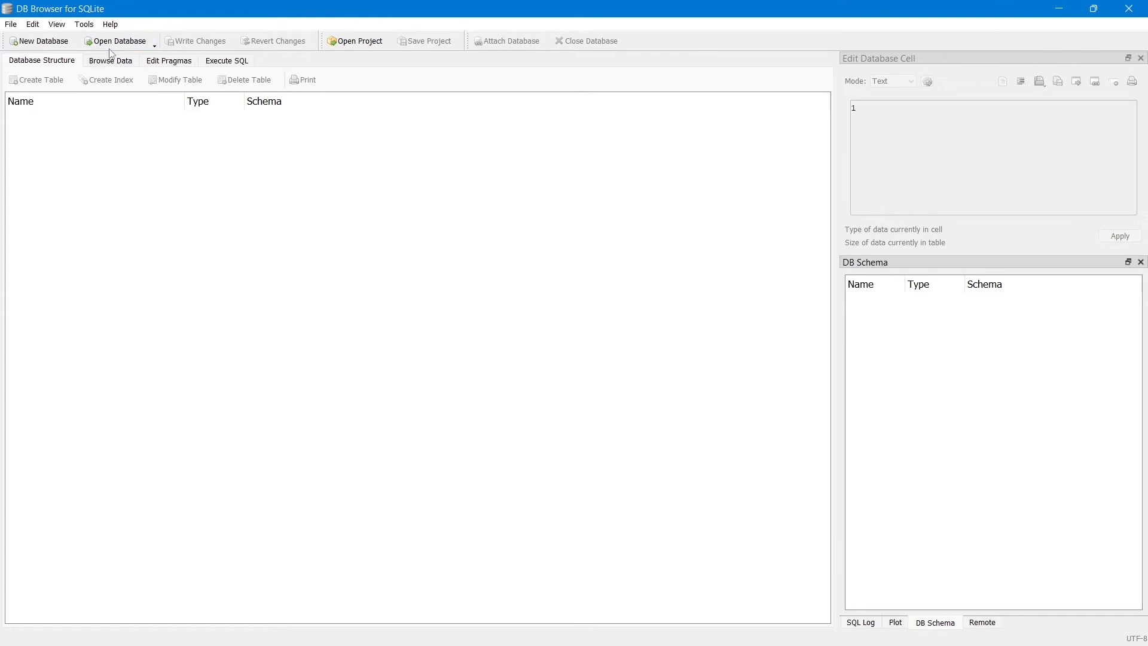
{"action": "left_click", "coordinate": [116, 40]}
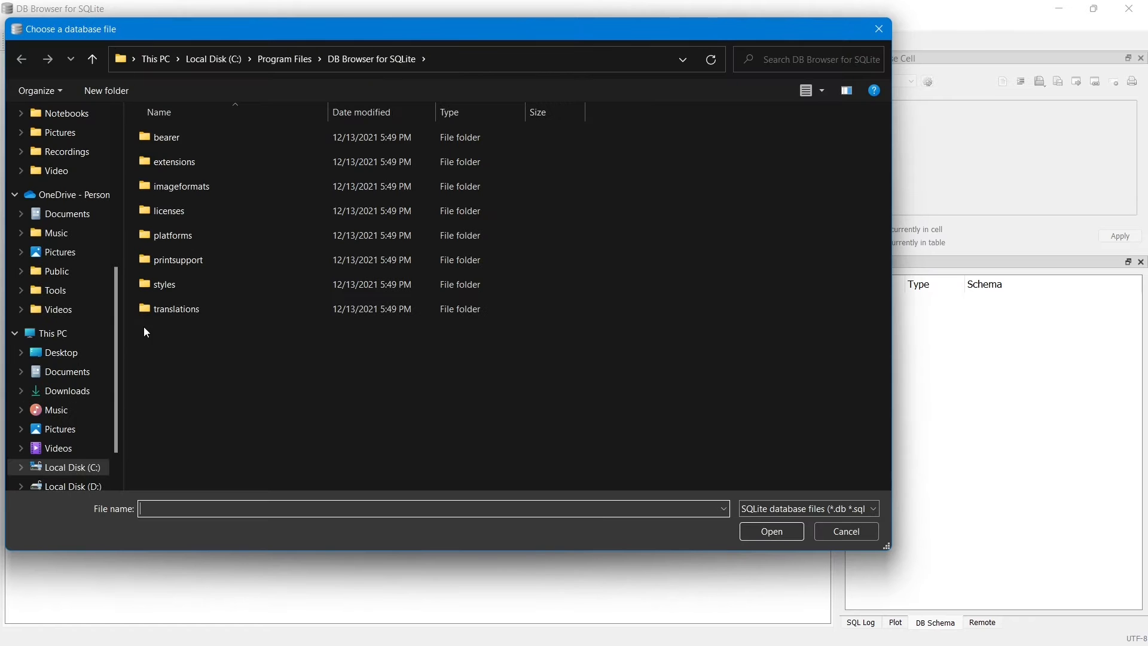
{"action": "type", "text": "D:\\Demo\\ContosoPizza\\ContosoPizza.db"}
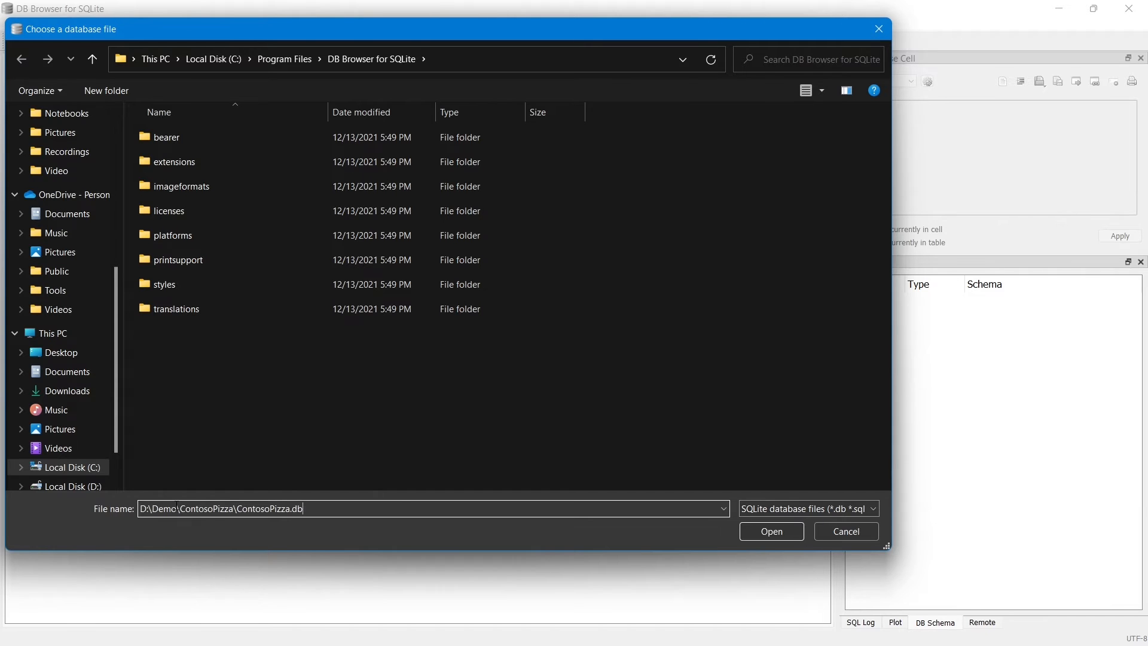
{"action": "left_click", "coordinate": [770, 531]}
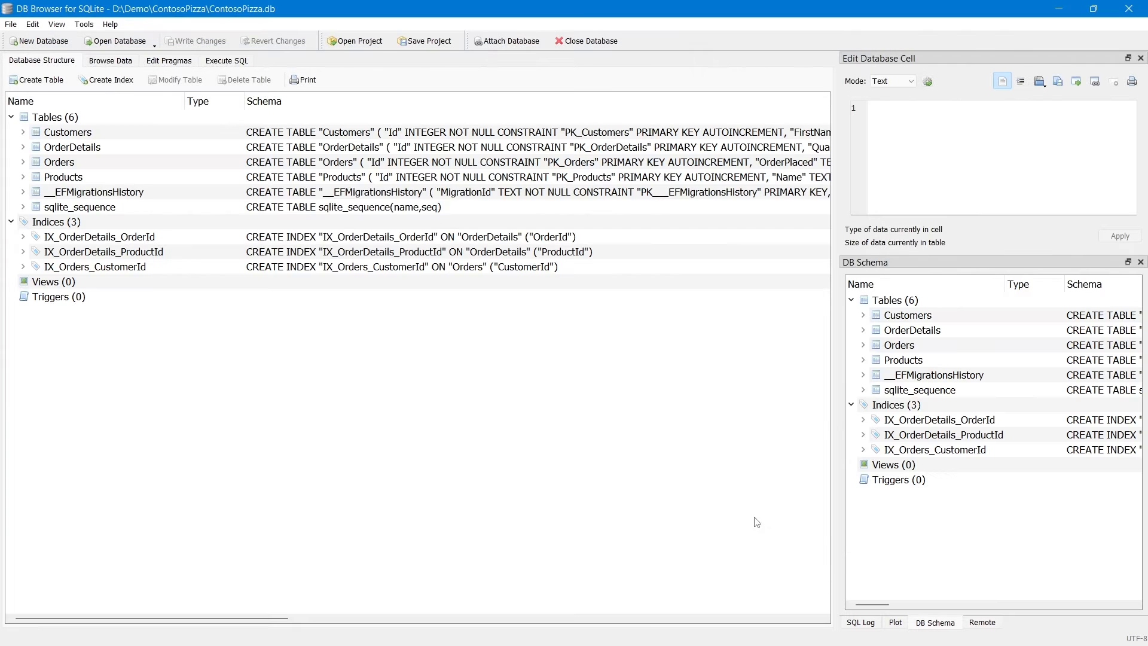
Inspect the Products table's actions, then return to Visual Studio's installed packages
{"action": "right_click", "coordinate": [64, 177]}
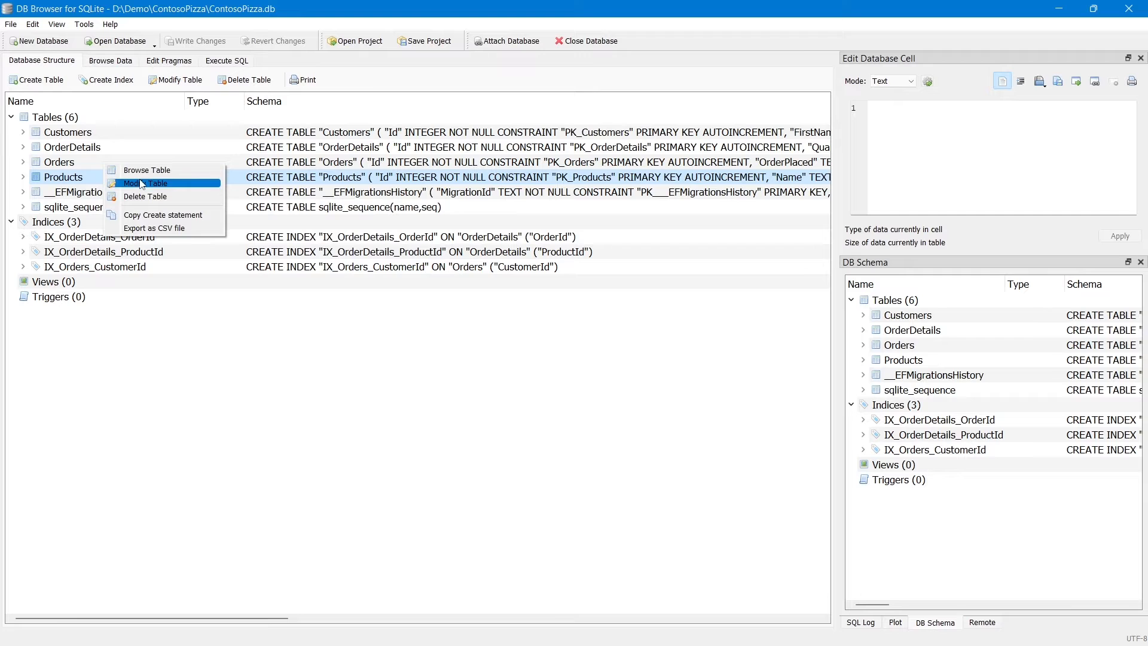
{"action": "left_click", "coordinate": [146, 169]}
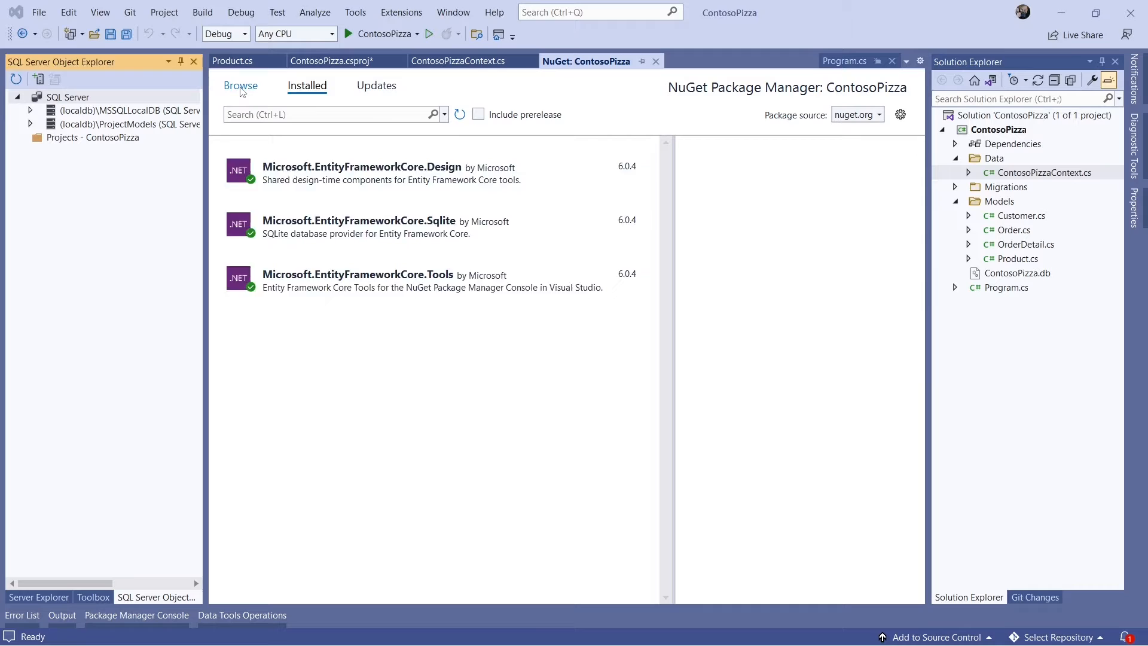
Install Npgsql.EntityFrameworkCore.PostgreSQL from NuGet Browse
{"action": "left_click", "coordinate": [240, 86]}
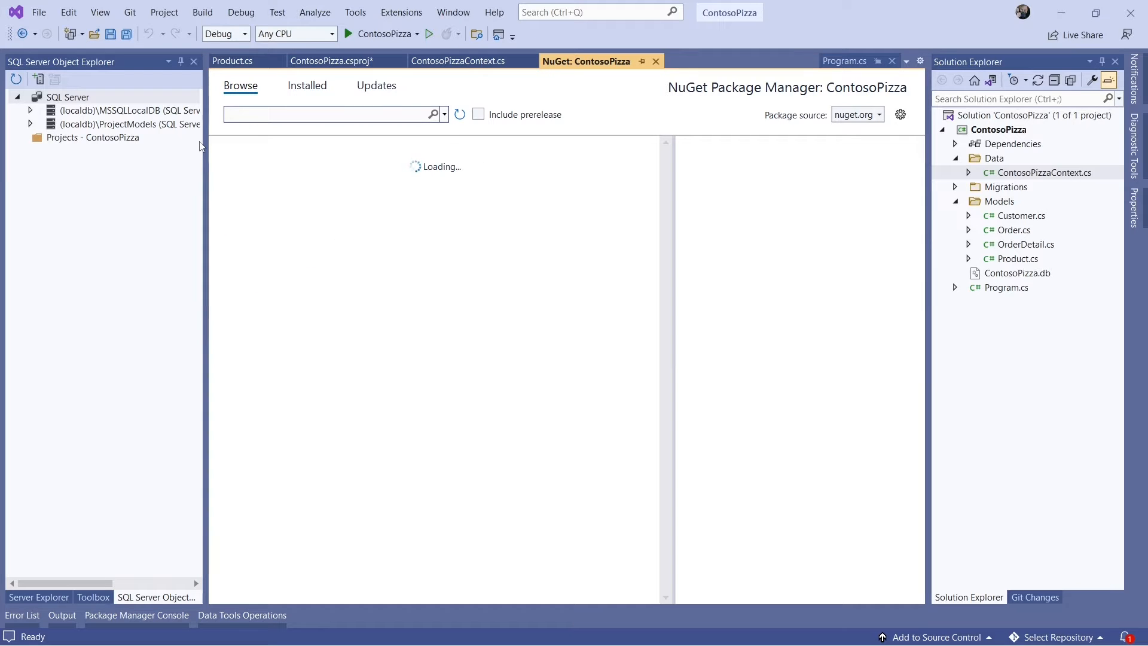
{"action": "type", "text": "Npgsql.En"}
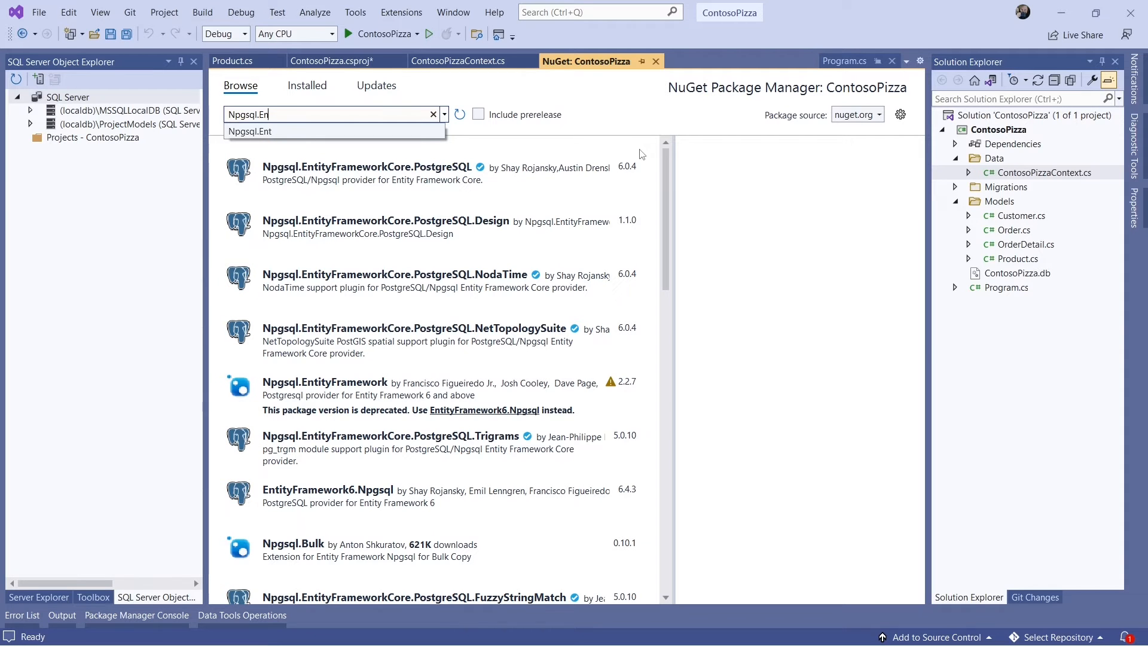
{"action": "left_click", "coordinate": [366, 172]}
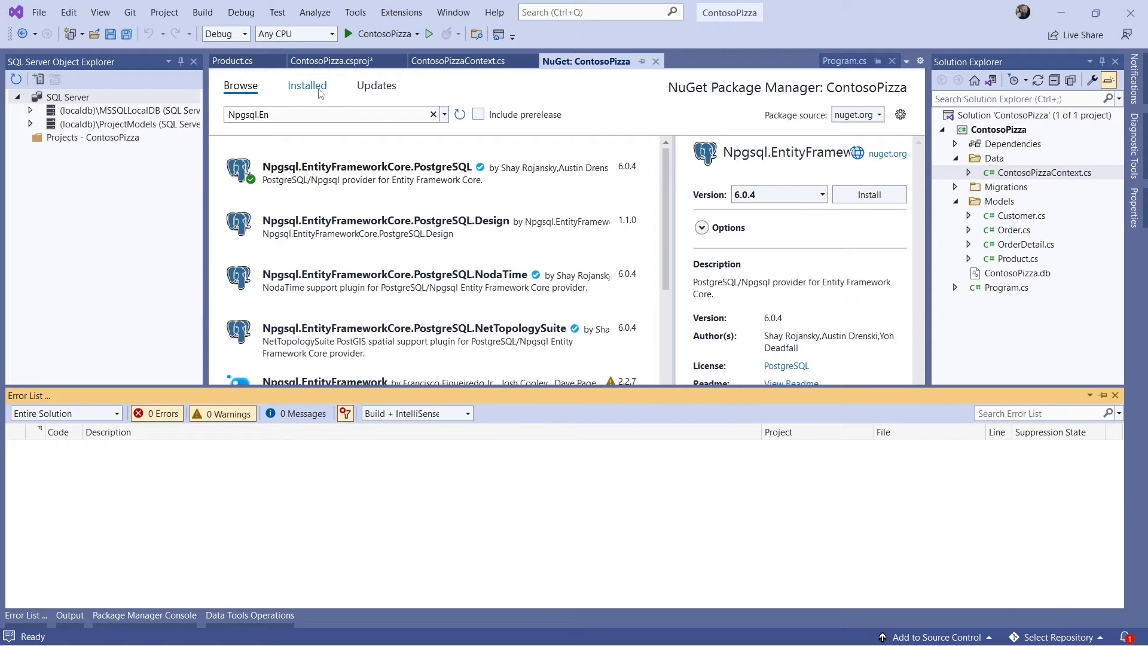
Uninstall Microsoft.EntityFrameworkCore.Sqlite from the Installed packages
{"action": "left_click", "coordinate": [307, 85]}
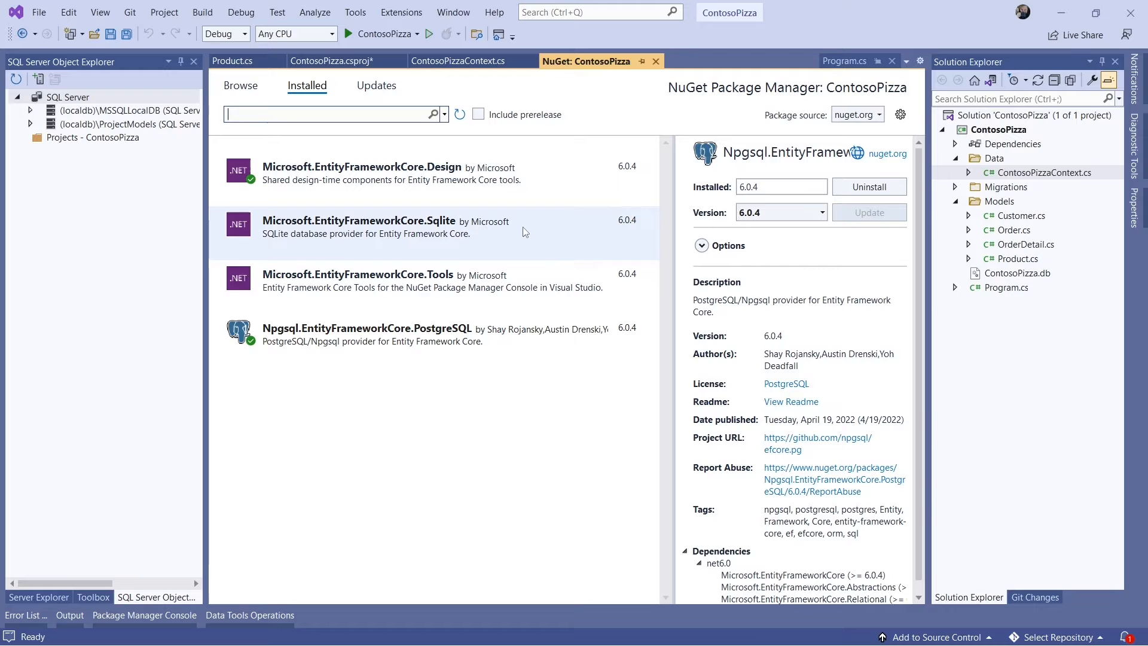
{"action": "left_click", "coordinate": [359, 227]}
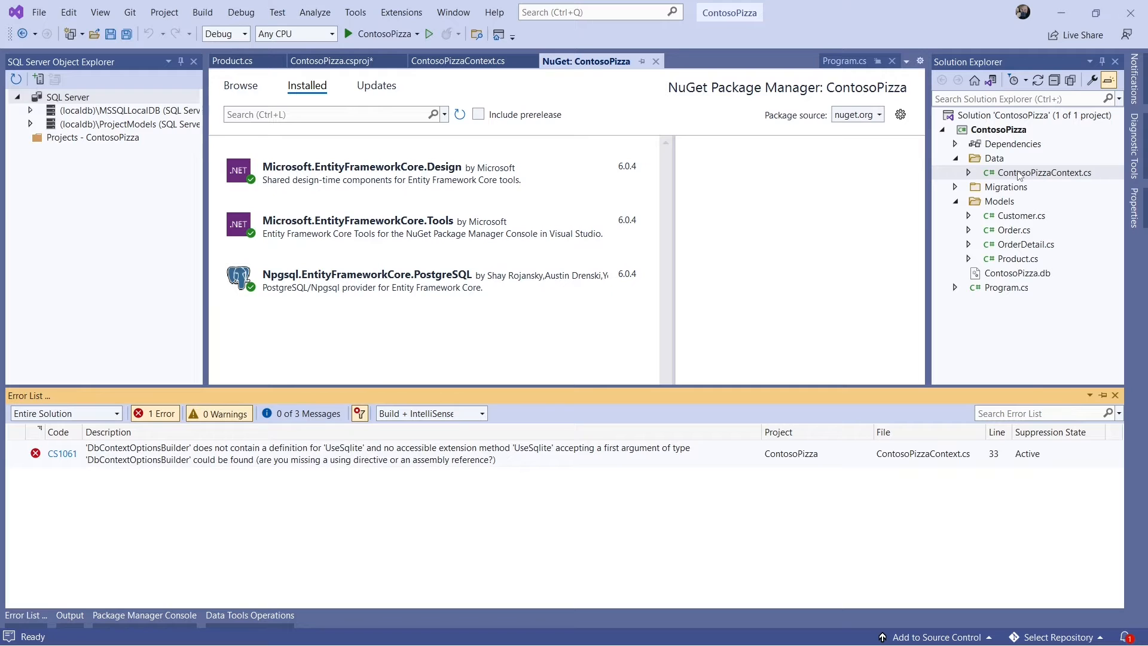
{"action": "left_click", "coordinate": [459, 61]}
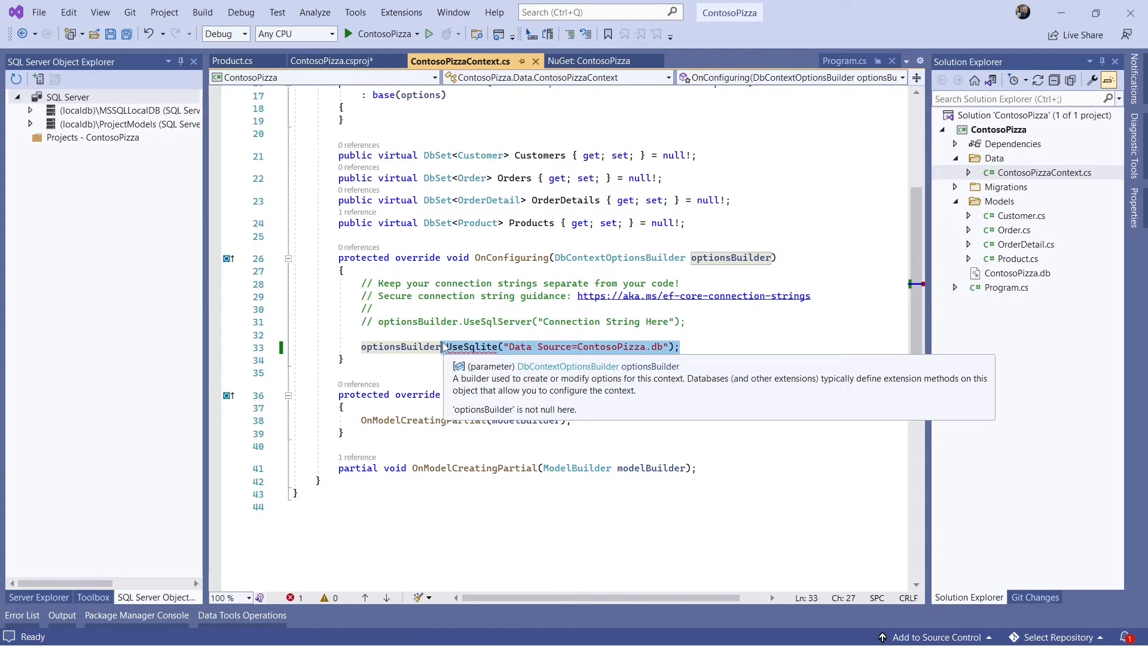
{"action": "type", "text": ".UseNpgsql(\"\");"}
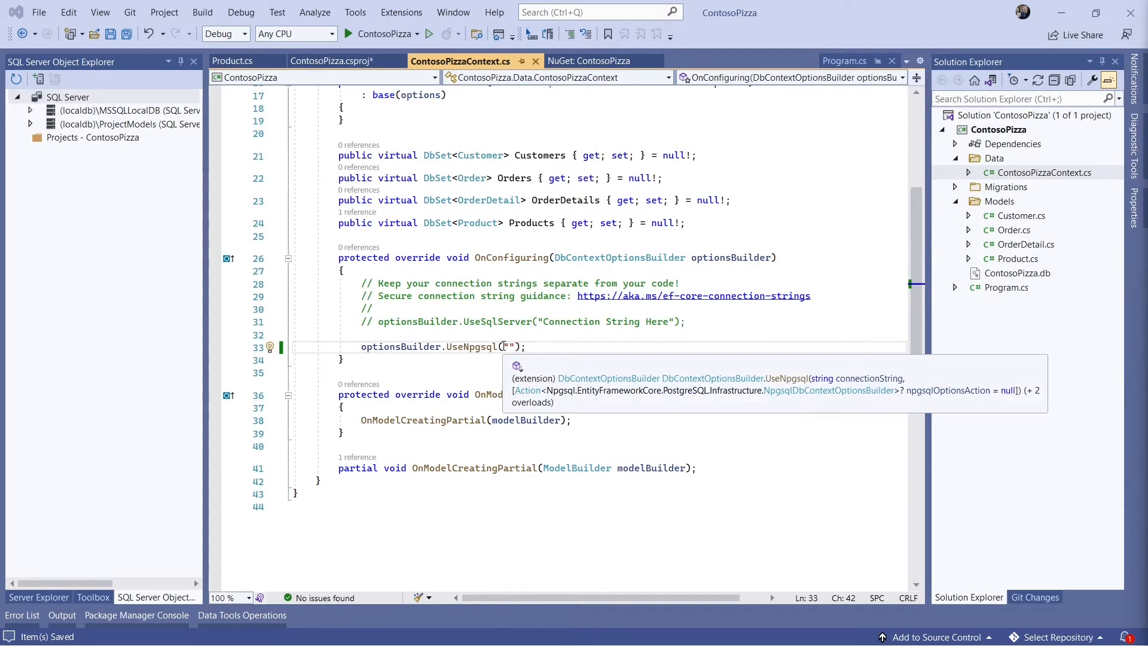
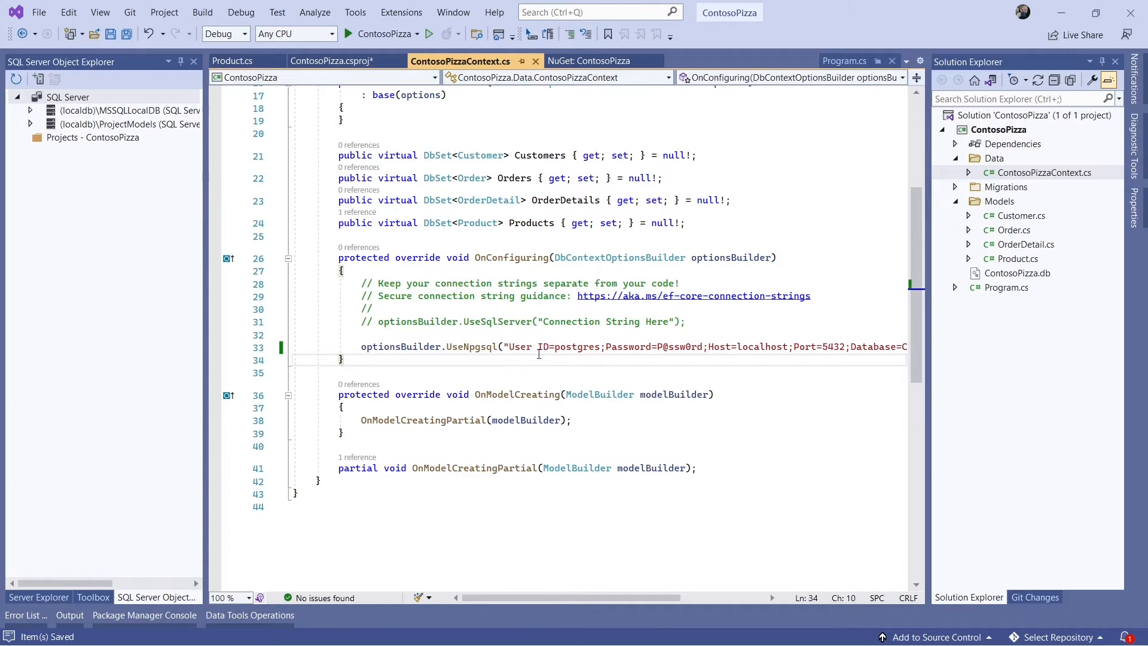
{"action": "left_click", "coordinate": [1006, 187]}
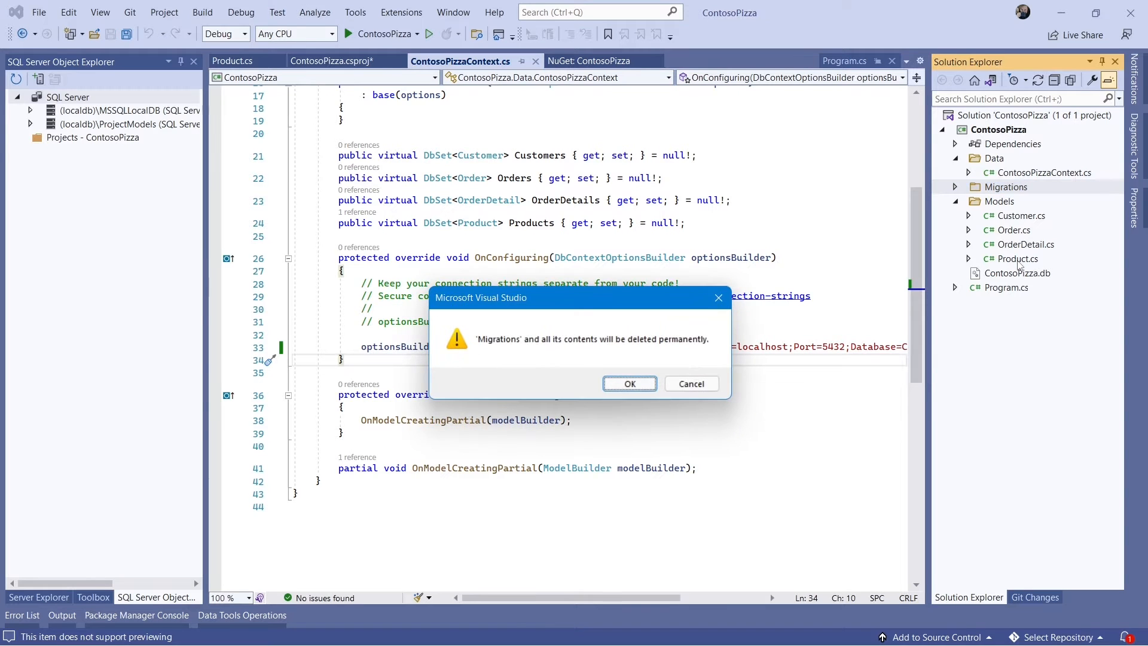
Confirm permanently deleting the Migrations folder from the project
{"action": "left_click", "coordinate": [628, 383]}
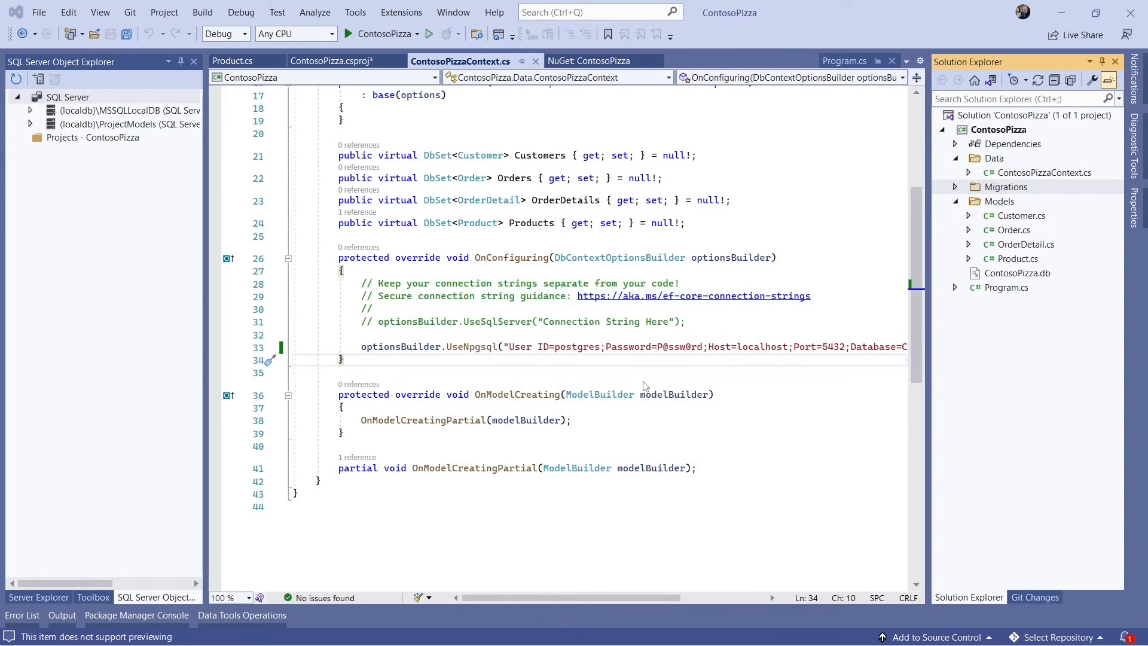
{"action": "left_click", "coordinate": [998, 187]}
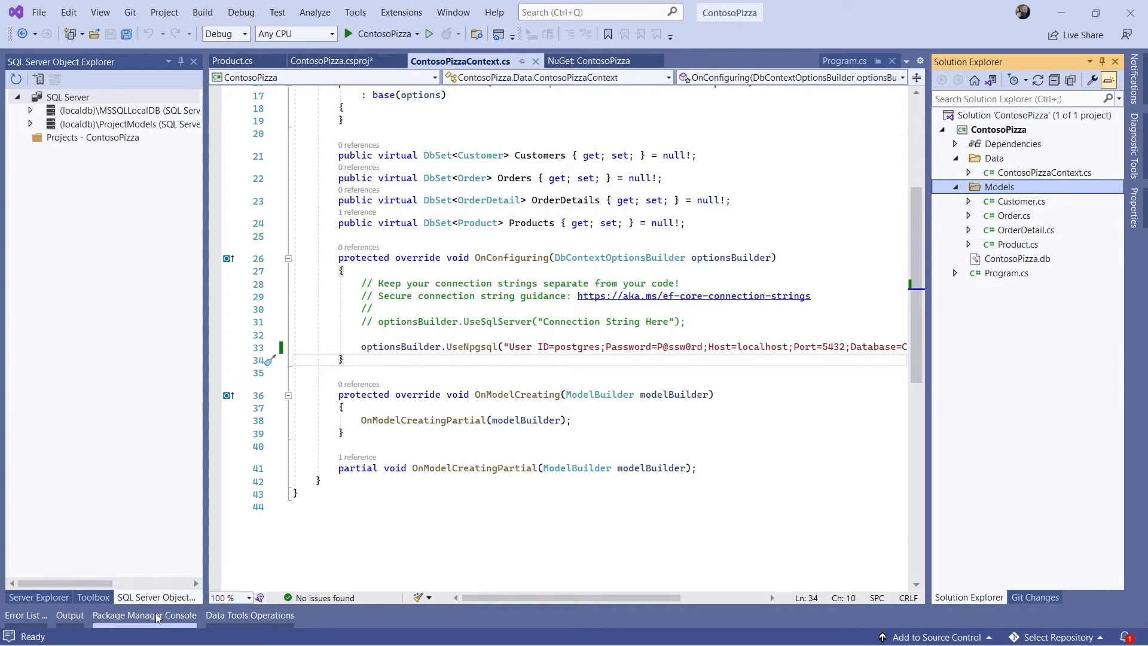
Run Add-Migration InitialCreate-Postgres and Update-Database, creating the ContosoPizza PostgreSQL database
{"action": "left_click", "coordinate": [144, 615]}
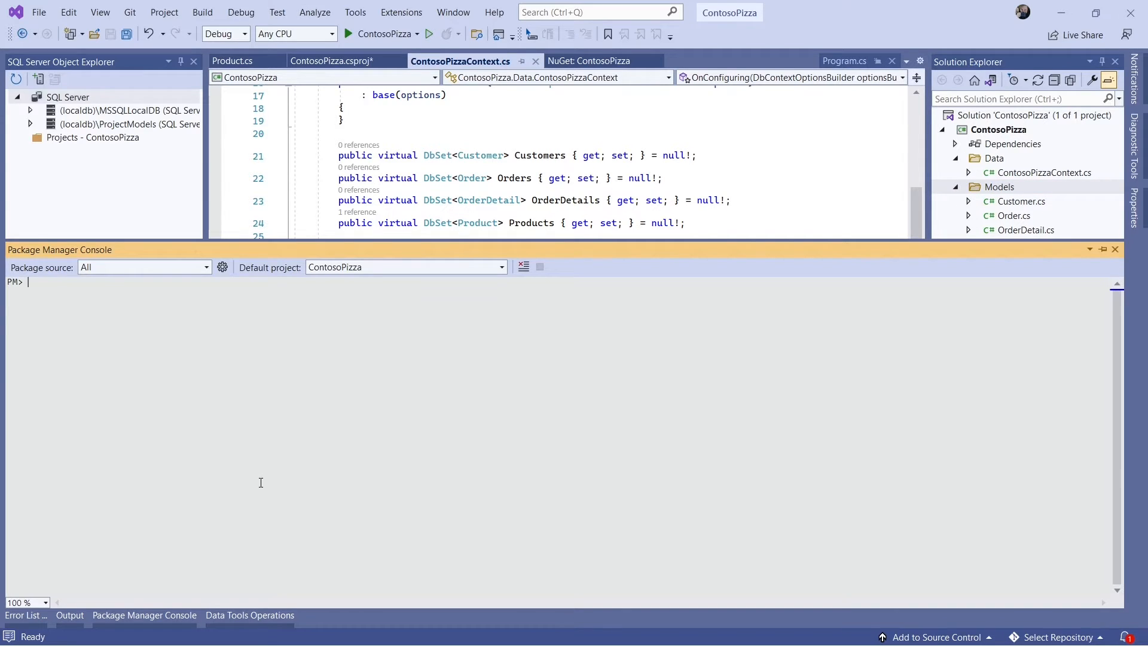
{"action": "type", "text": "Add-Migration InitialC"}
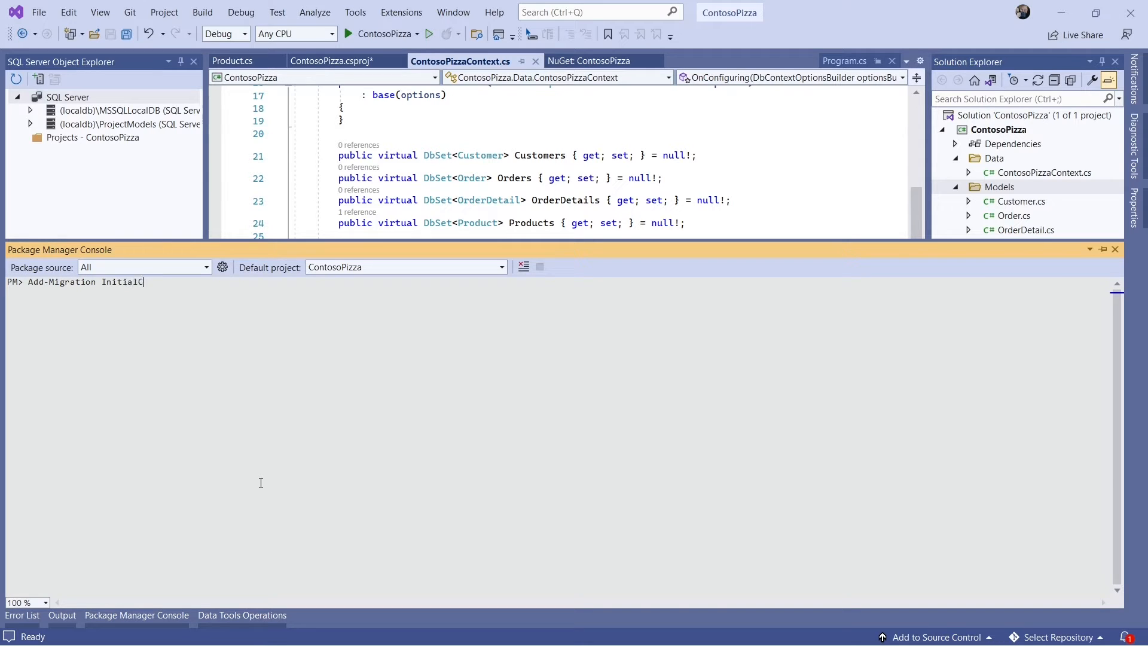
{"action": "type", "text": "reate"}
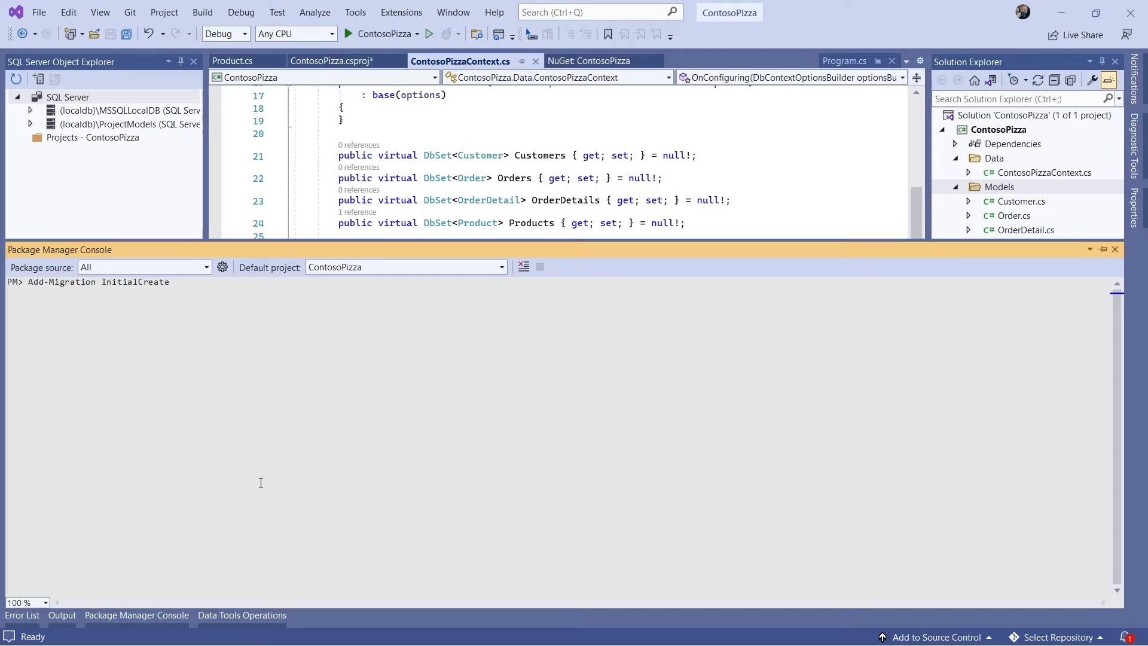
{"action": "type", "text": "-Postgres"}
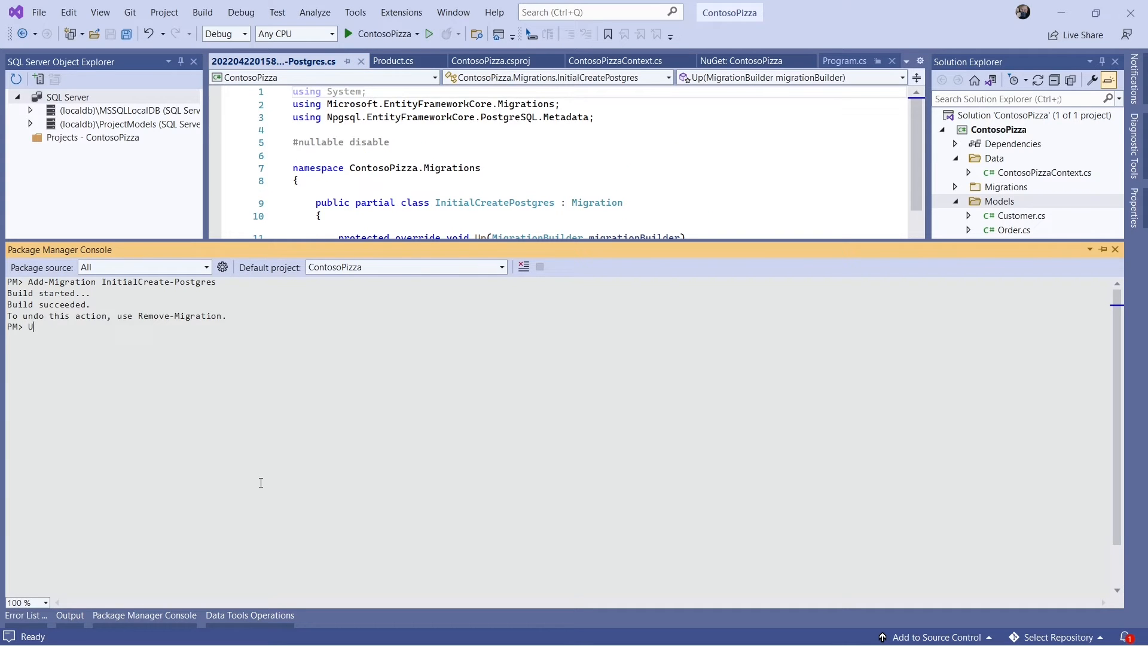
{"action": "type", "text": "pdate-Database"}
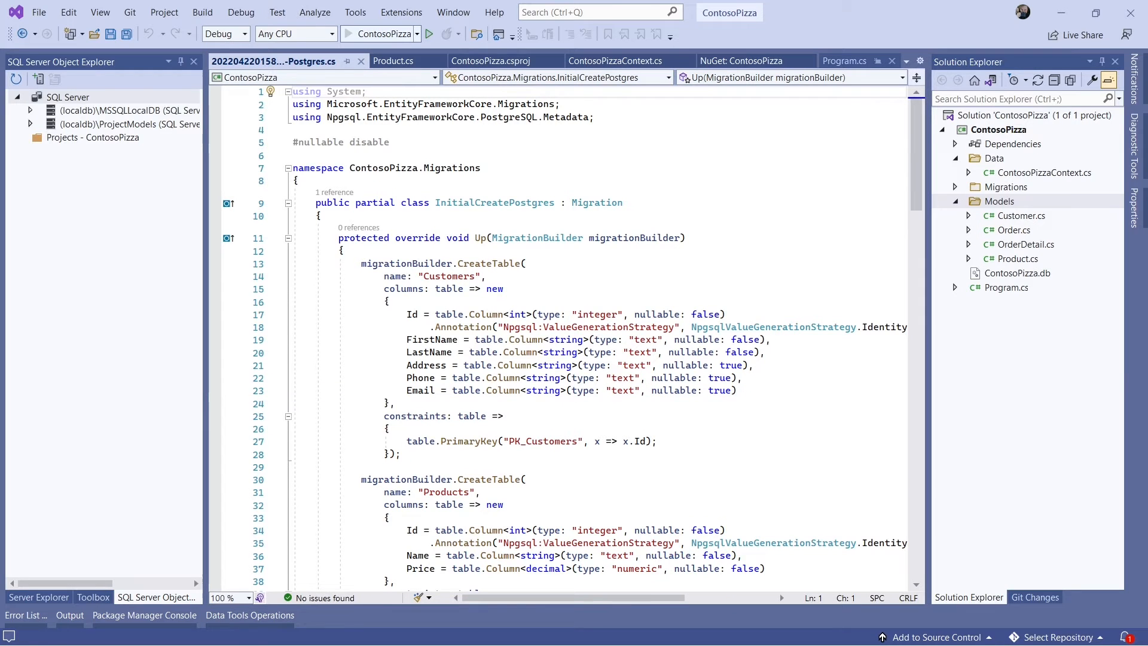
{"action": "left_click", "coordinate": [428, 34]}
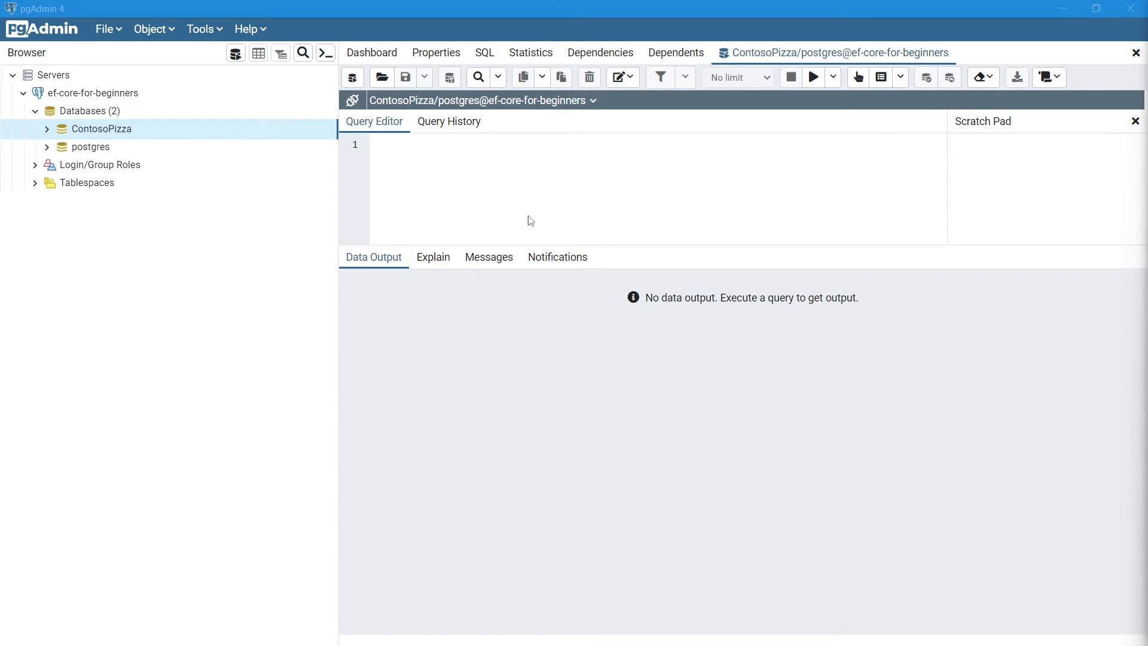
Enter SELECT * FROM "Products" in the Query Tool on the ContosoPizza database
{"action": "type", "text": "SELECT * FROM \"Products\""}
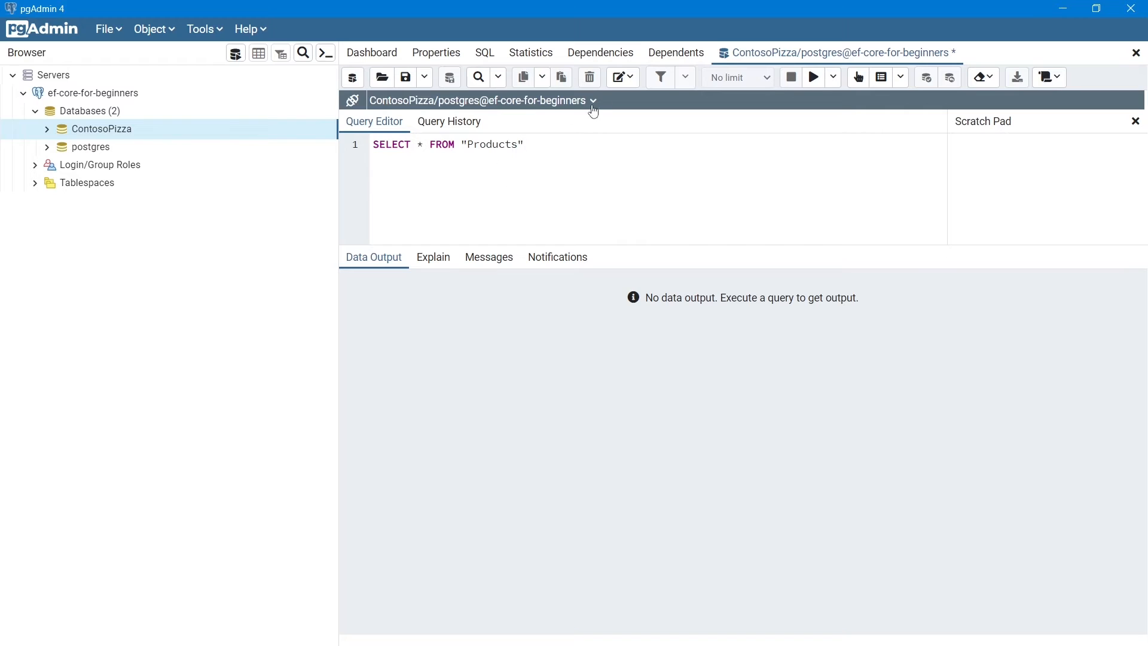
{"action": "left_click", "coordinate": [812, 76]}
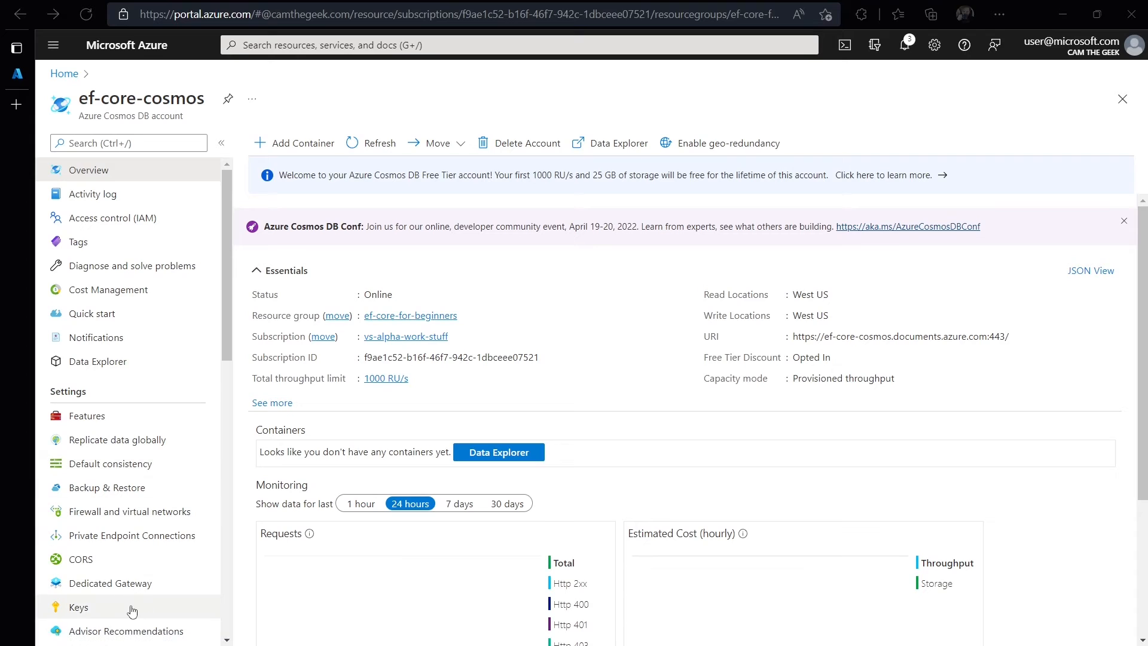
Copy the ef-core-cosmos primary connection string from Keys and return to Visual Studio
{"action": "left_click", "coordinate": [79, 607]}
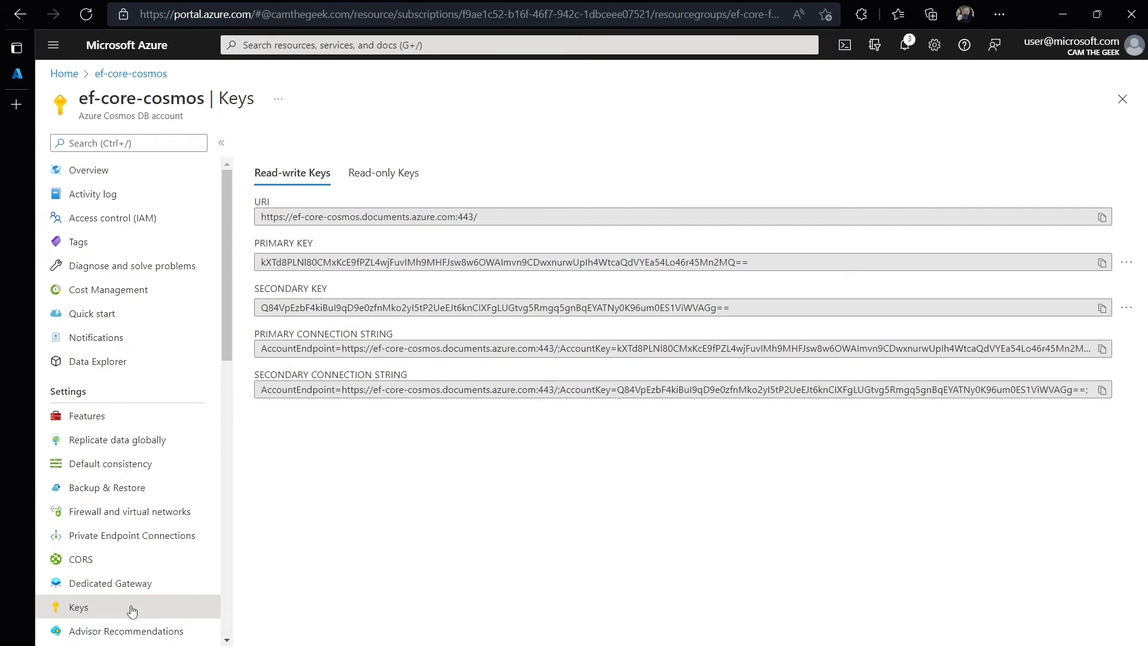
{"action": "mouse_move", "coordinate": [1103, 348]}
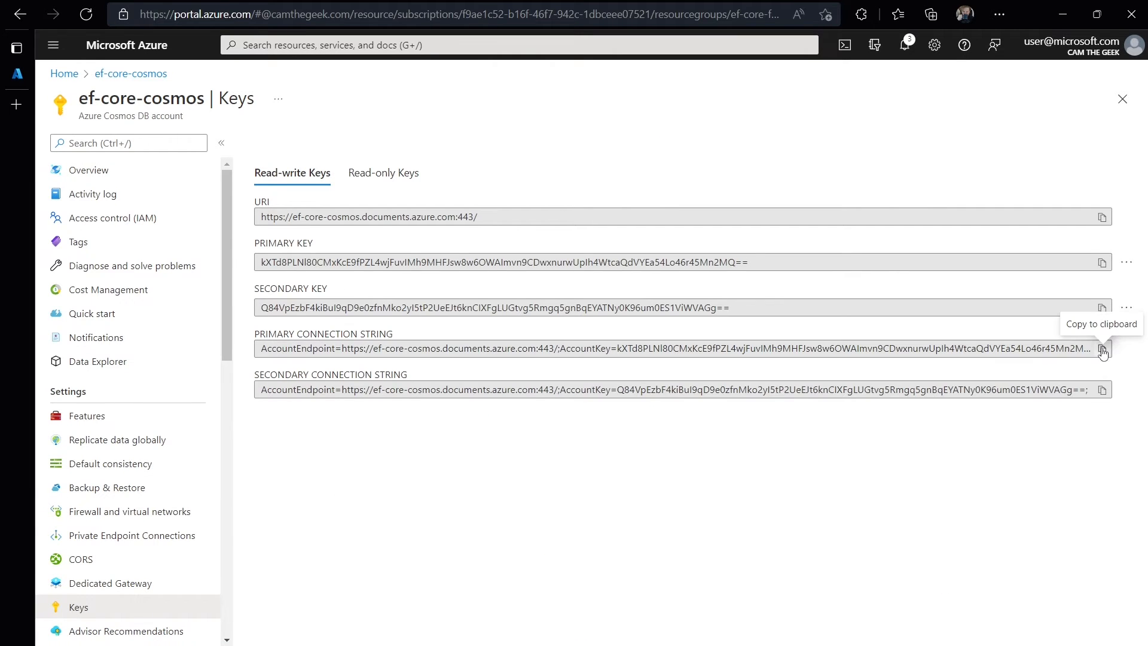
{"action": "left_click", "coordinate": [1101, 348]}
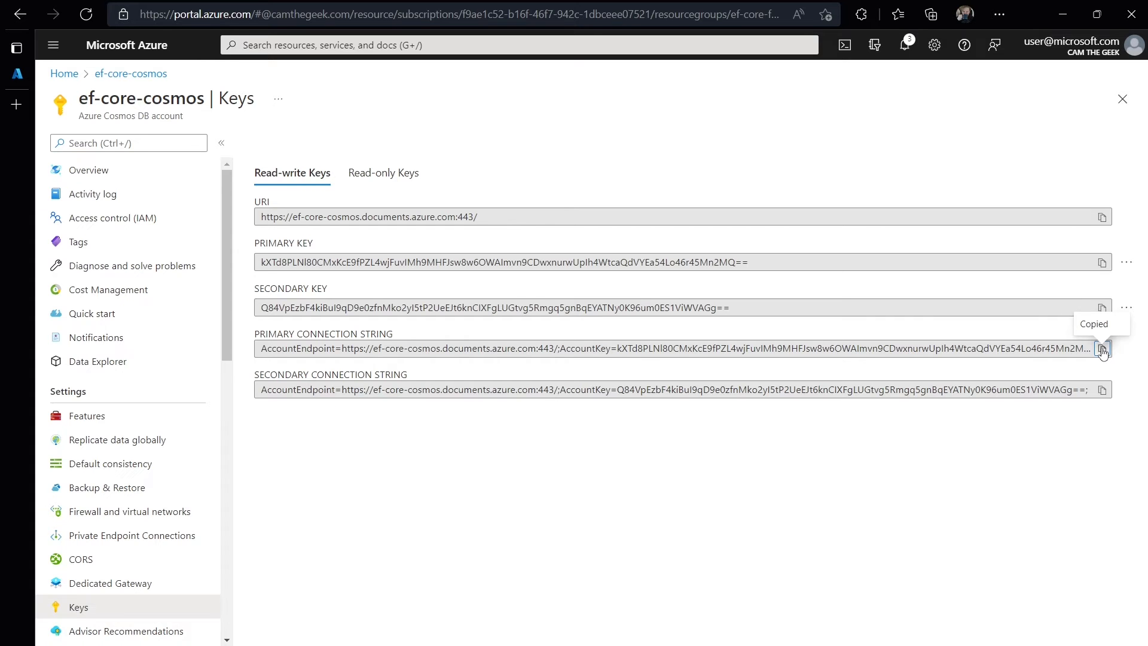
{"action": "key", "text": "Win+Tab"}
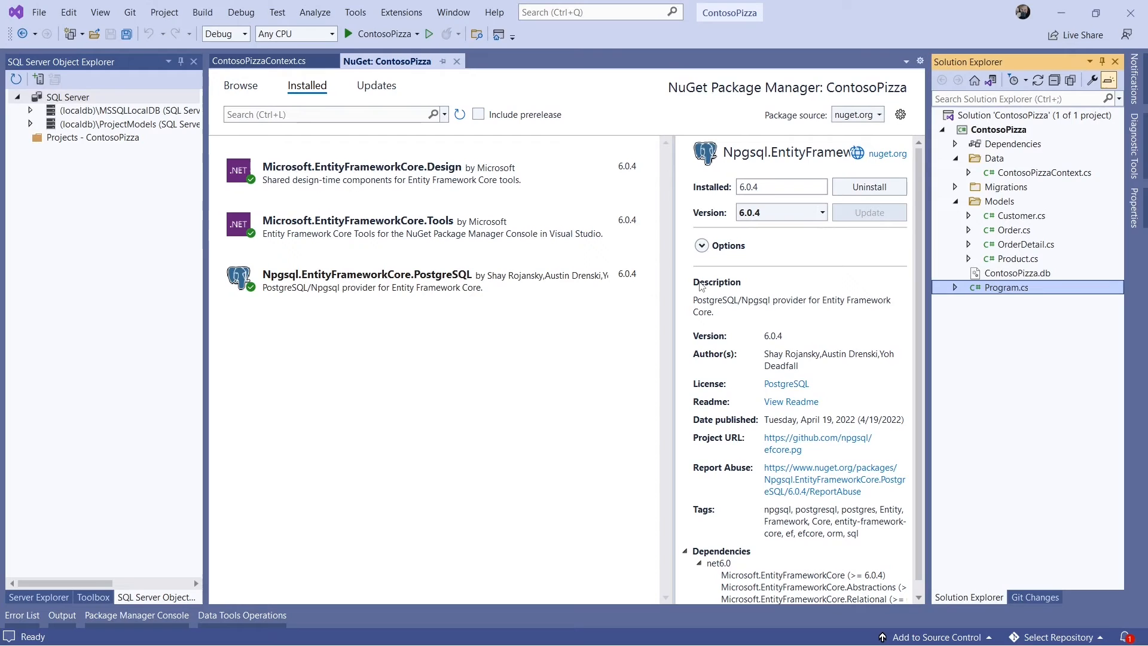
Install the Microsoft.EntityFrameworkCore.Cosmos package from the Browse list, accepting the license
{"action": "left_click", "coordinate": [241, 85]}
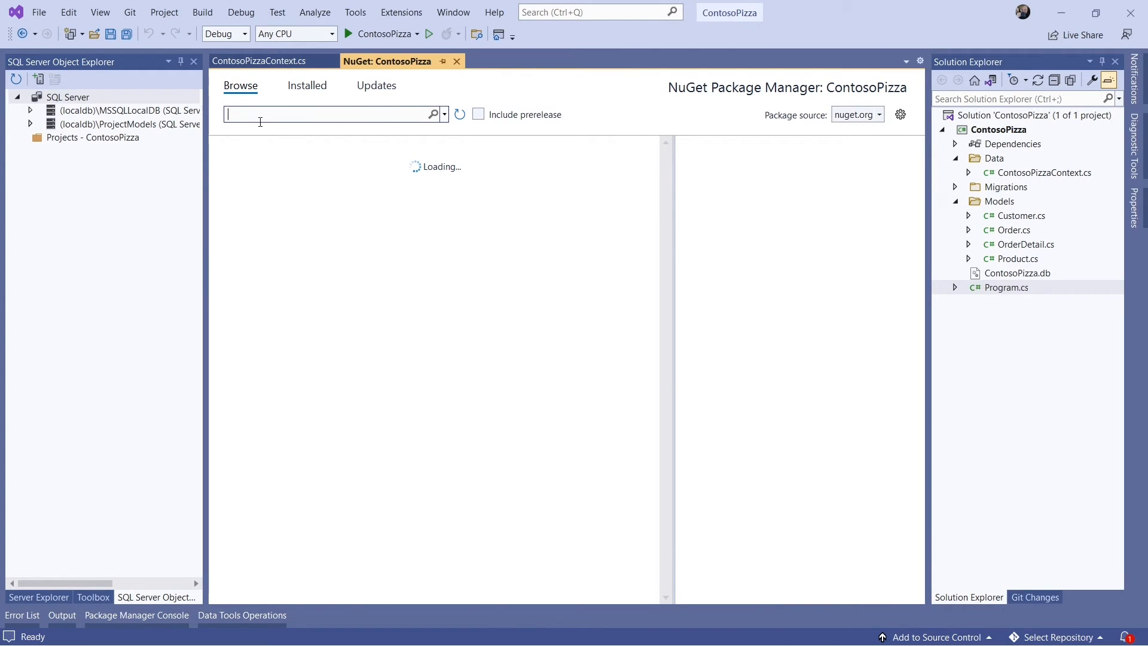
{"action": "type", "text": "Microsoft.EntityFrameworkCore.Cos"}
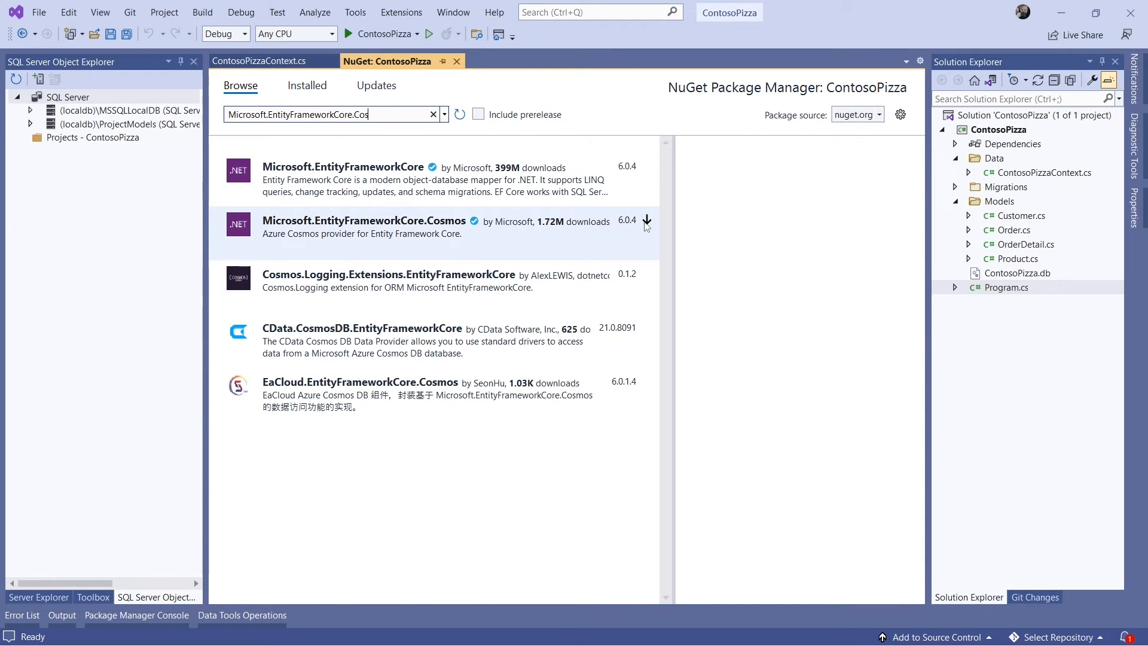
{"action": "left_click", "coordinate": [364, 220]}
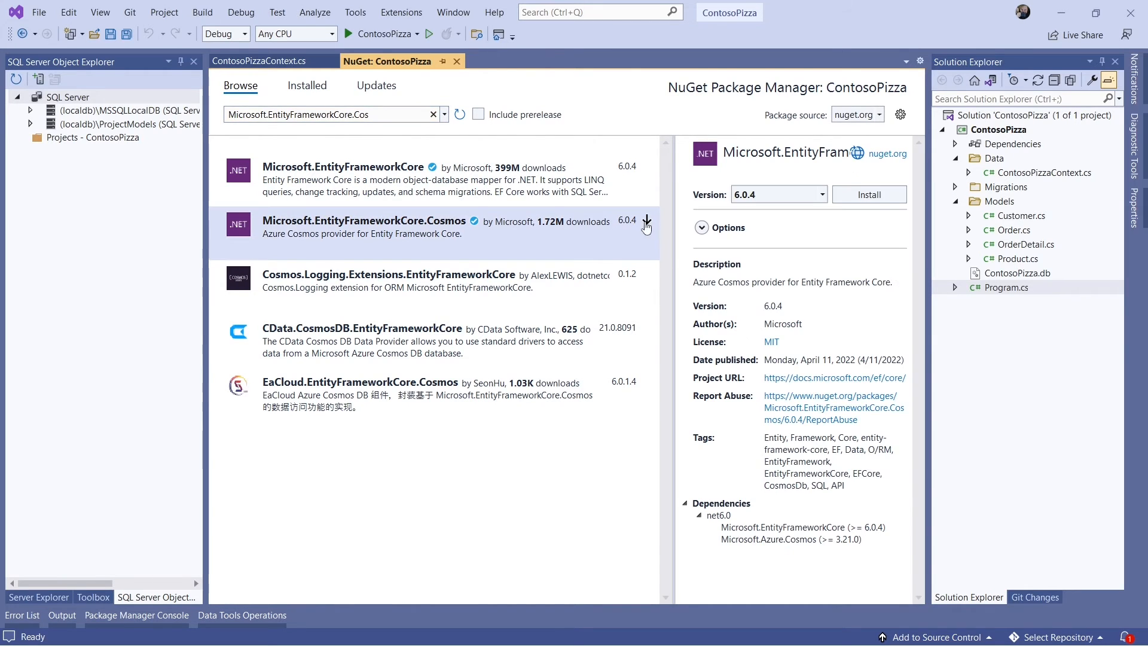
{"action": "left_click", "coordinate": [868, 194]}
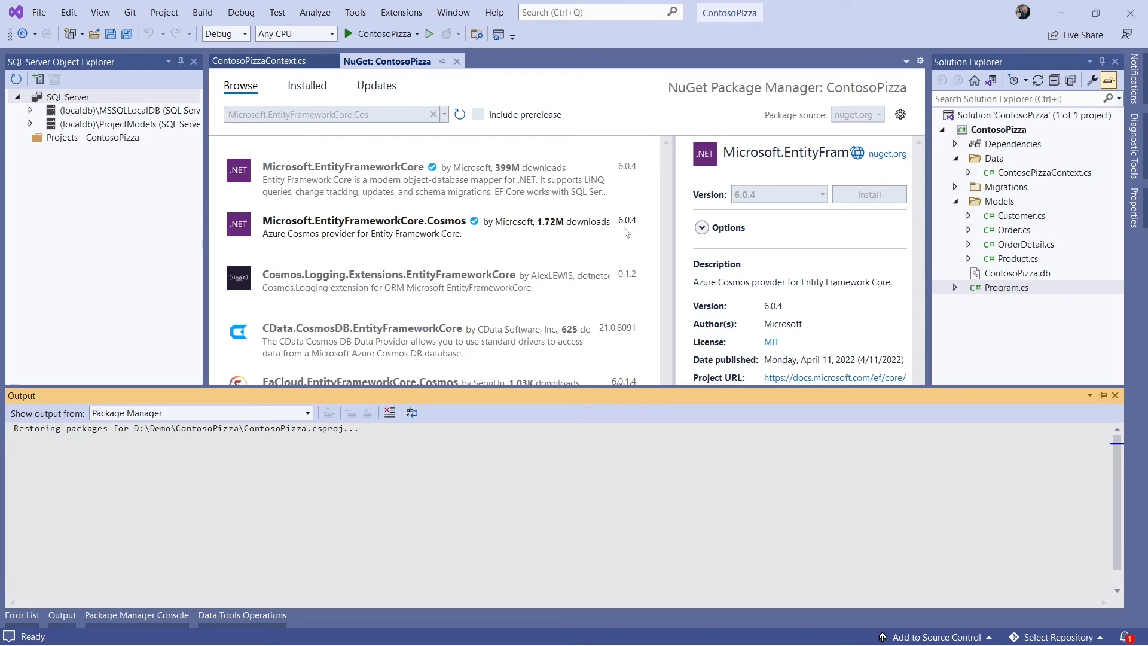
{"action": "left_click", "coordinate": [868, 194]}
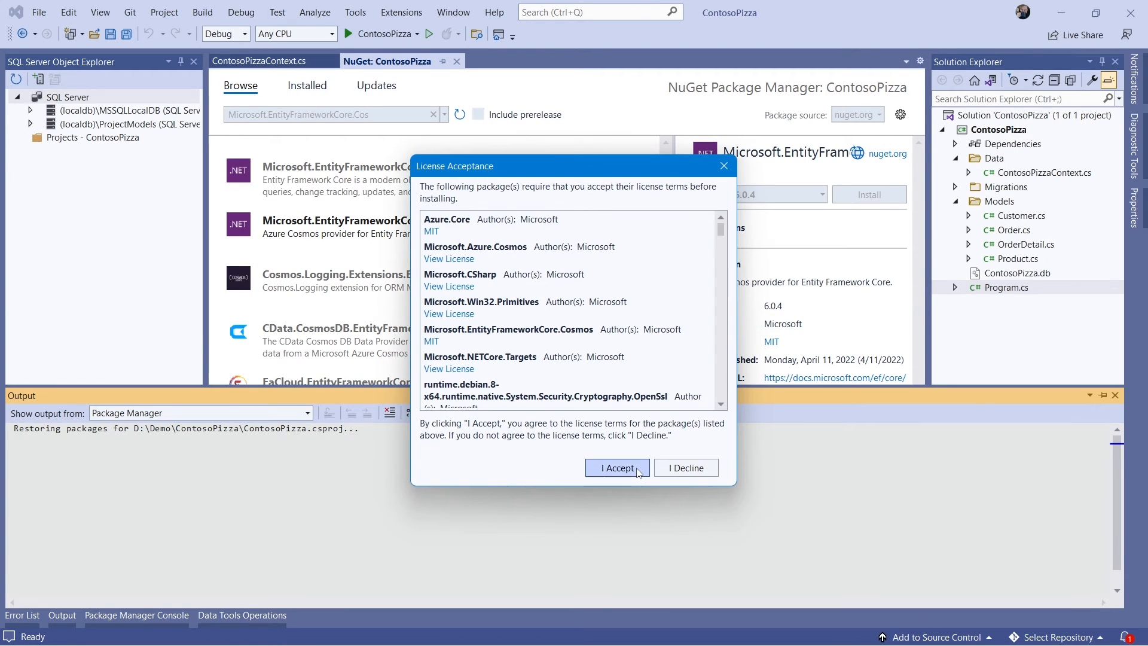
{"action": "left_click", "coordinate": [616, 467]}
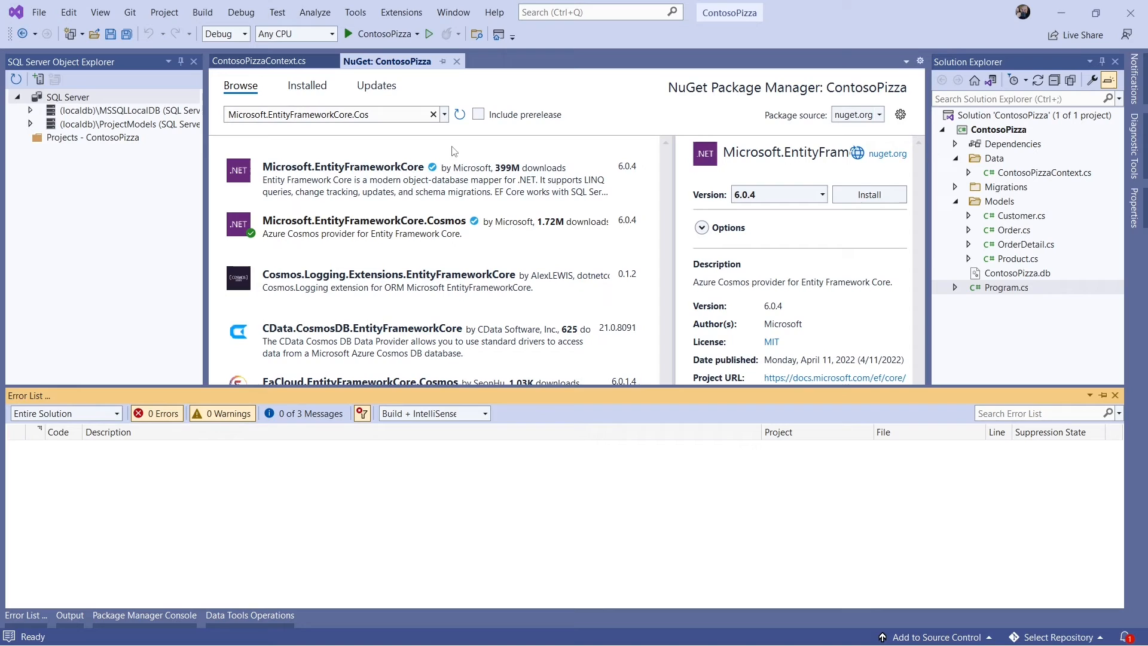
Uninstall Npgsql.EntityFrameworkCore.PostgreSQL from the Installed packages list
{"action": "left_click", "coordinate": [307, 85]}
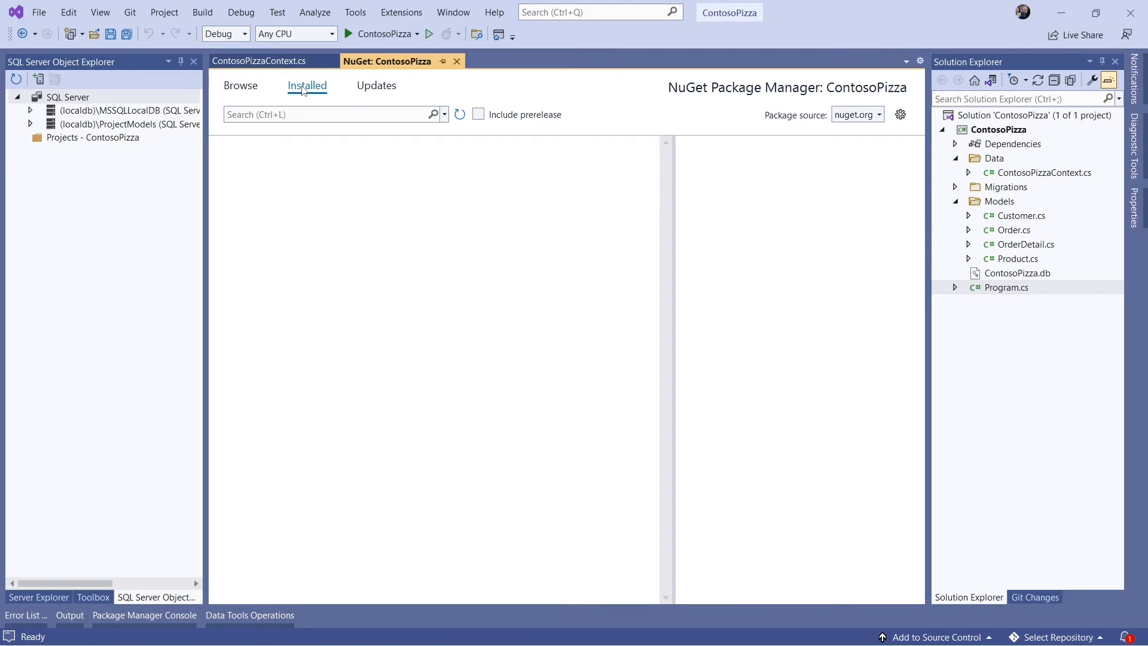
{"action": "left_click", "coordinate": [307, 86]}
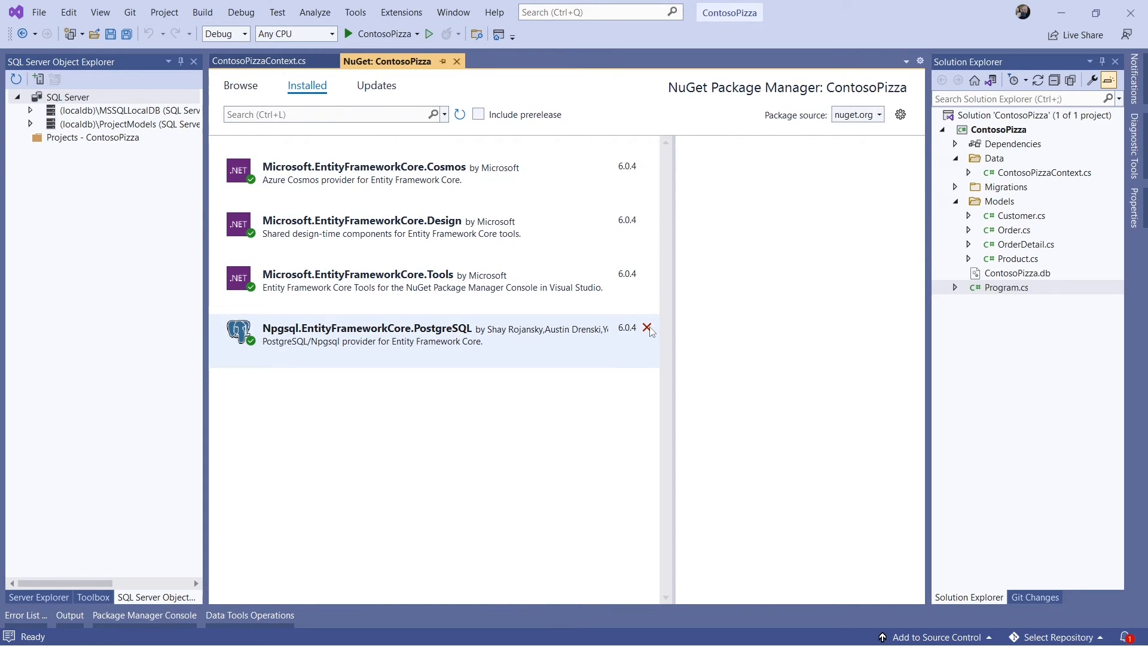
{"action": "left_click", "coordinate": [366, 334]}
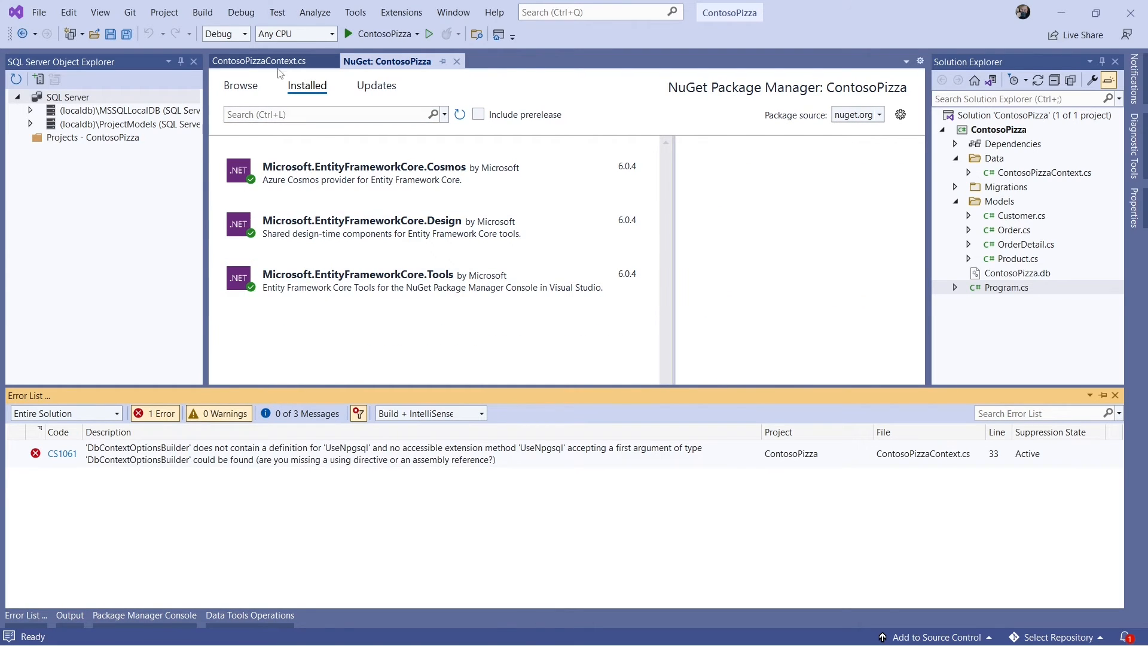
Make ContosoPizzaContext call UseCosmos with the copied connection string and database "ContosoPizza", then save
{"action": "left_click", "coordinate": [260, 61]}
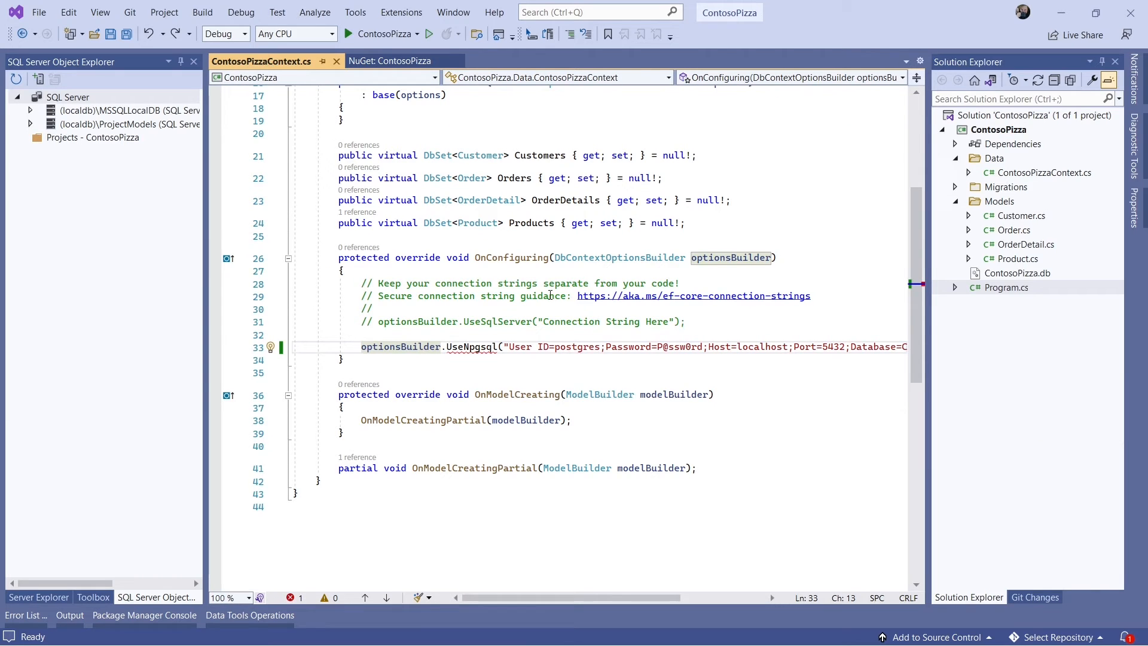
{"action": "mouse_move", "coordinate": [400, 346]}
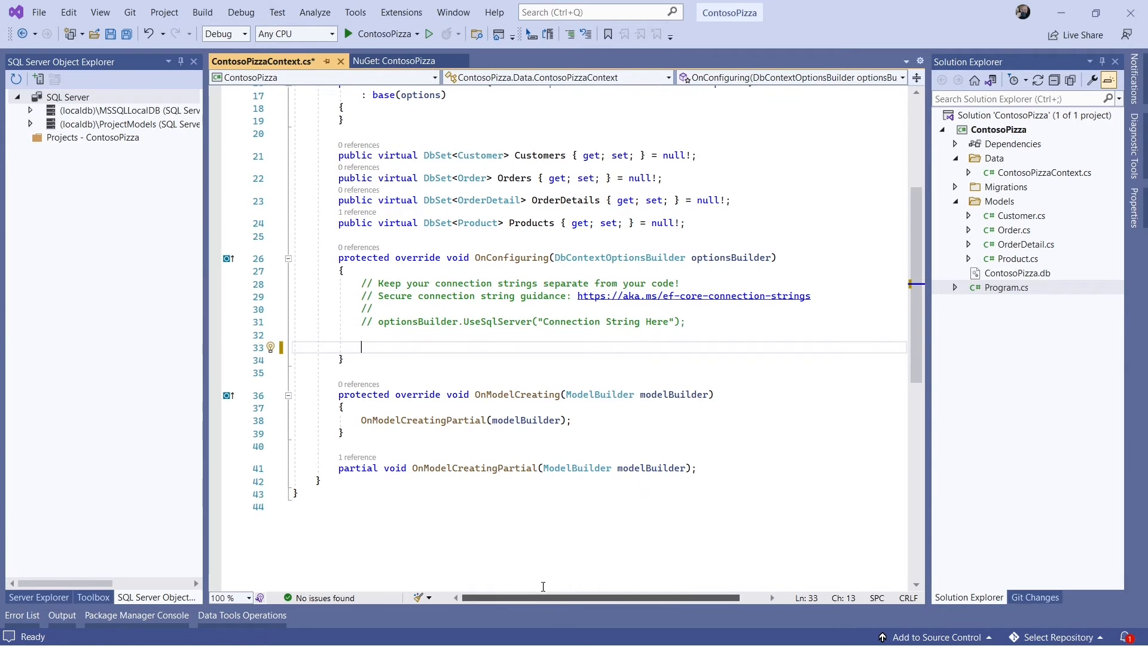
{"action": "type", "text": "optionsBuilder.UseCosmos(\"Connection String Here\", \"ContosoPizza\");"}
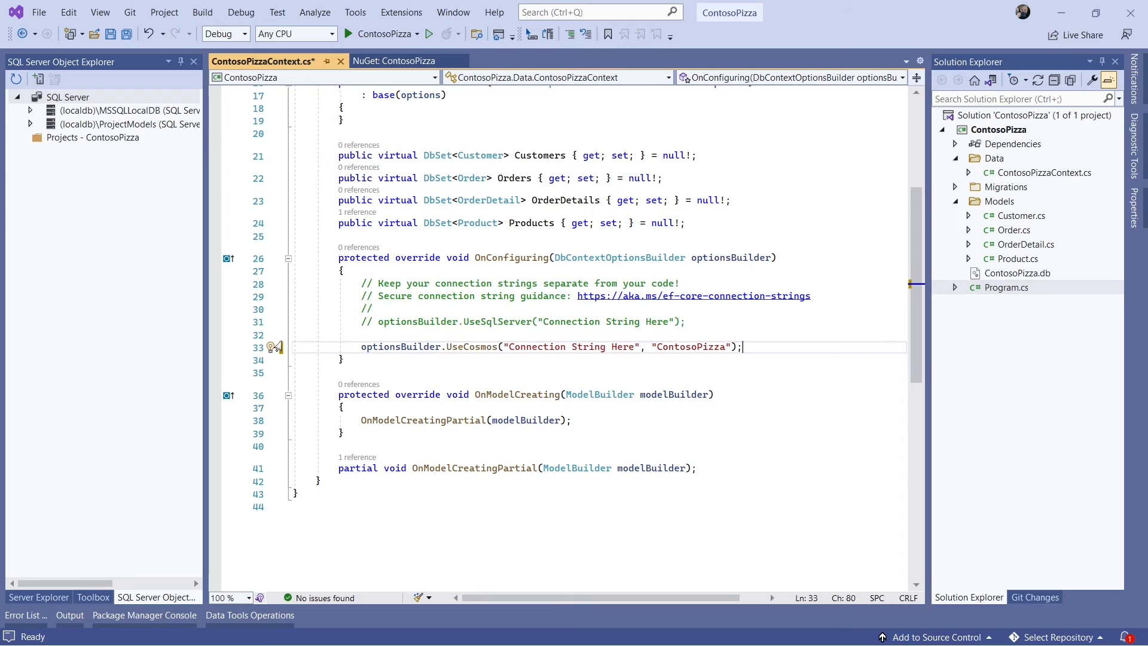
{"action": "mouse_move", "coordinate": [991, 473]}
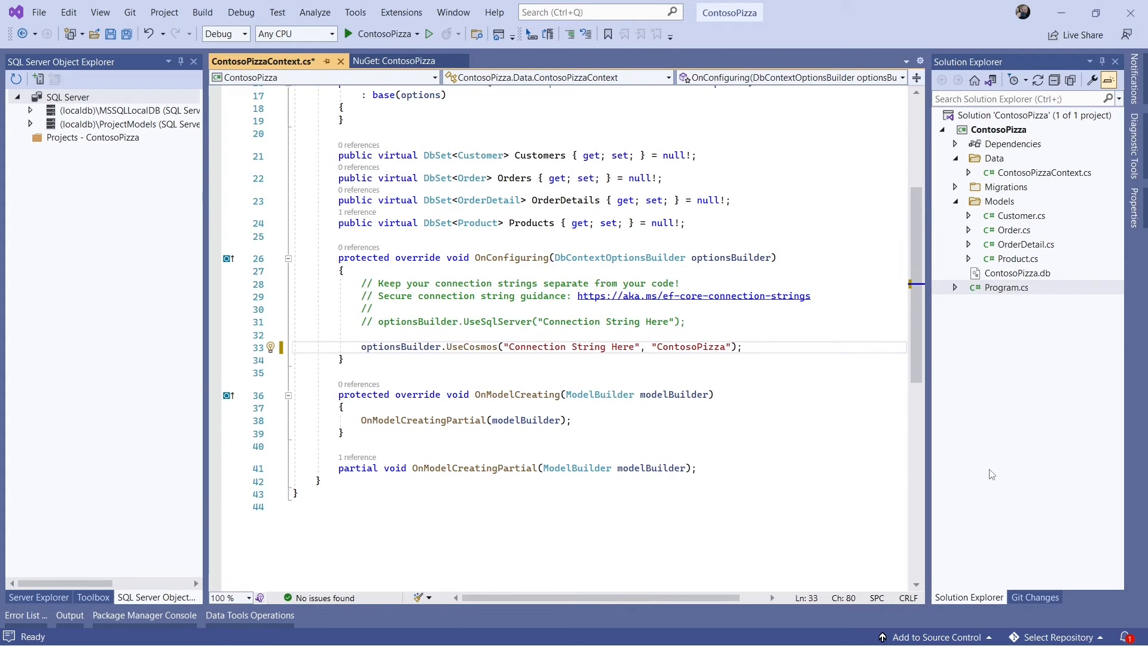
{"action": "left_click", "coordinate": [634, 347]}
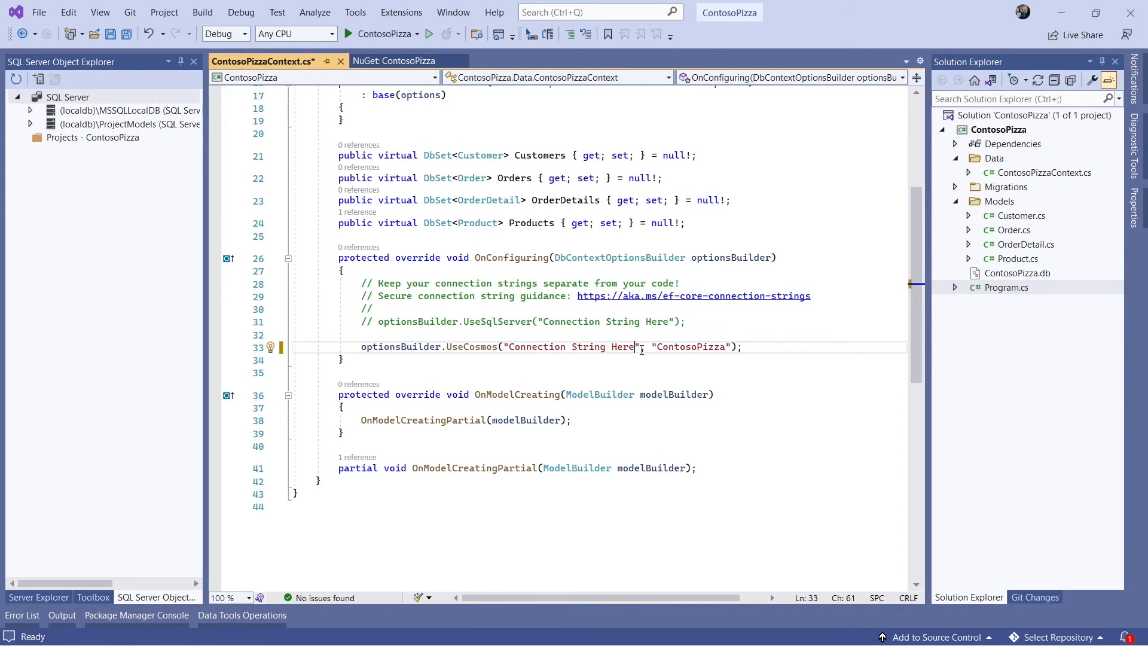
{"action": "double_click", "coordinate": [570, 347]}
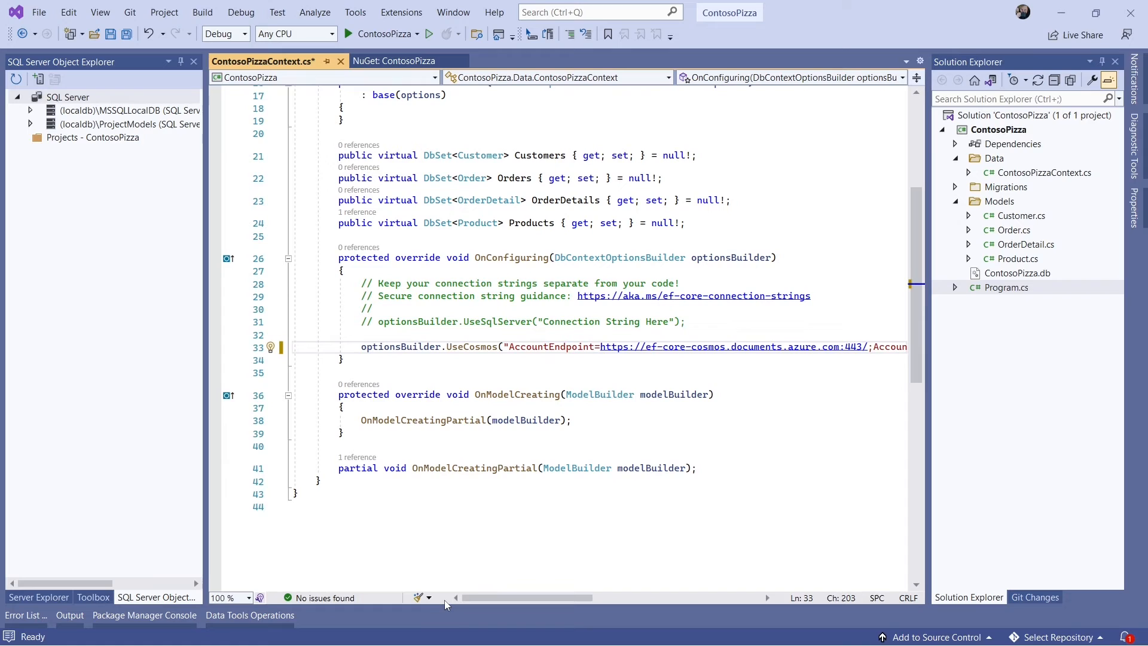
{"action": "key", "text": "ctrl+s"}
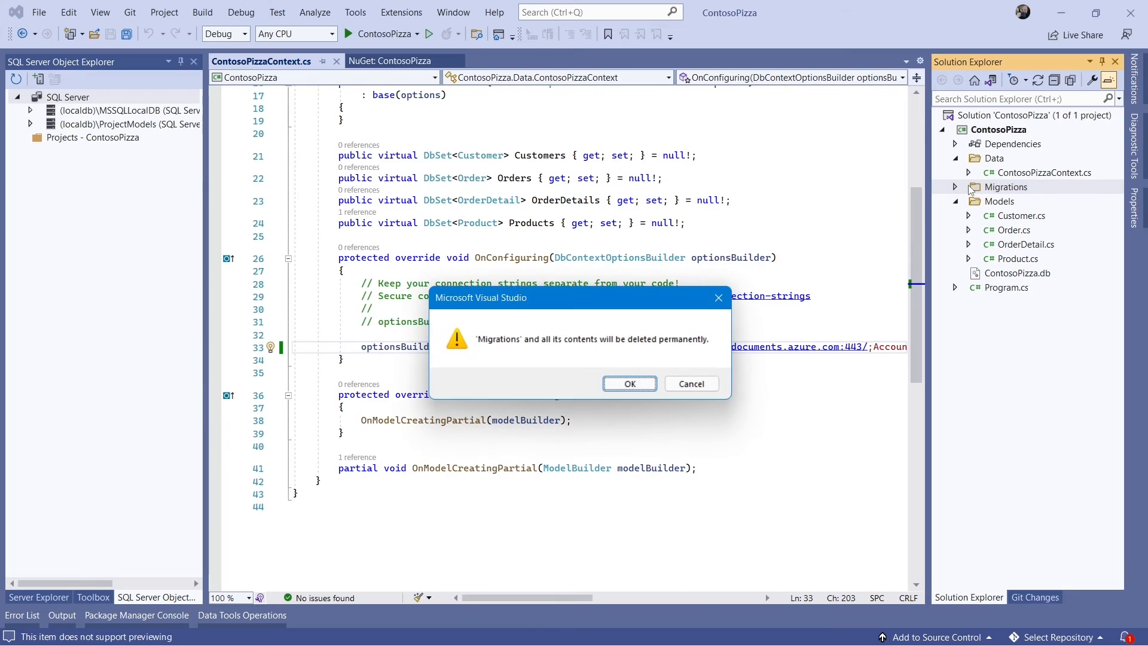
Confirm deleting the Migrations folder and add context.Database.EnsureCreated() to Program.cs
{"action": "left_click", "coordinate": [628, 383]}
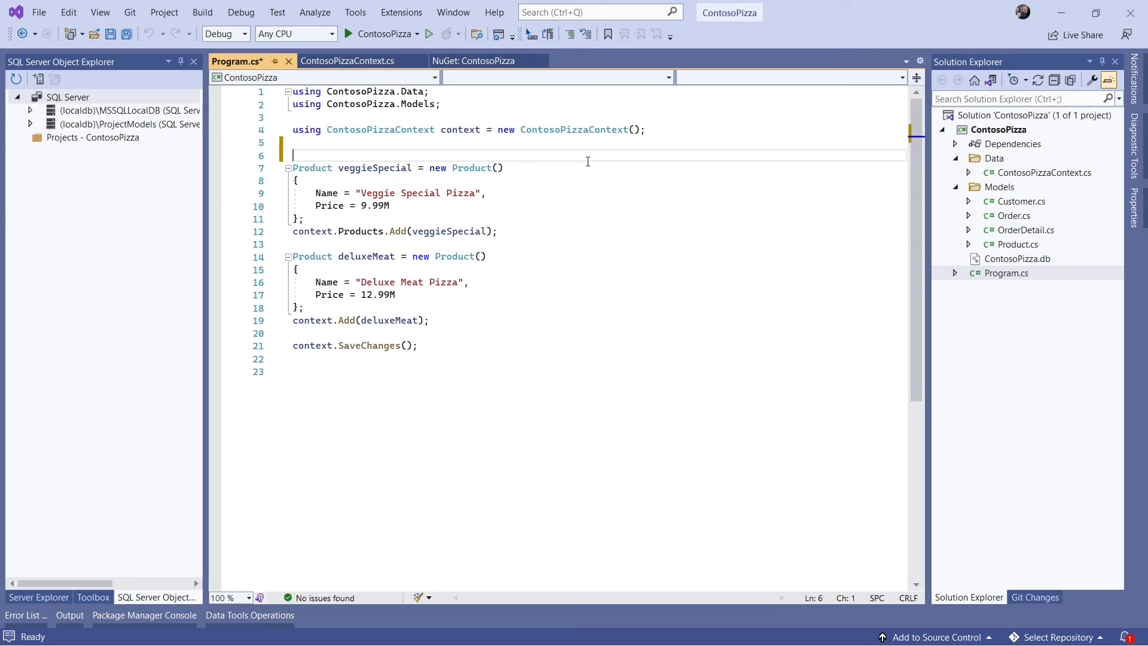
{"action": "type", "text": "context.Database."}
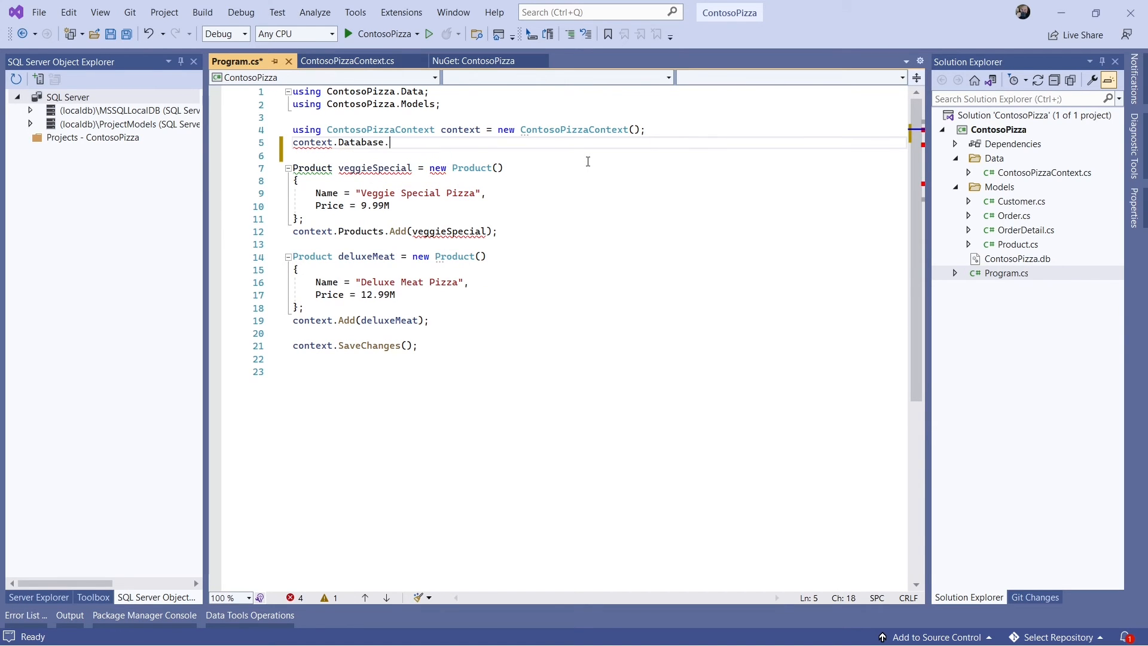
{"action": "type", "text": "EnsureCreated();"}
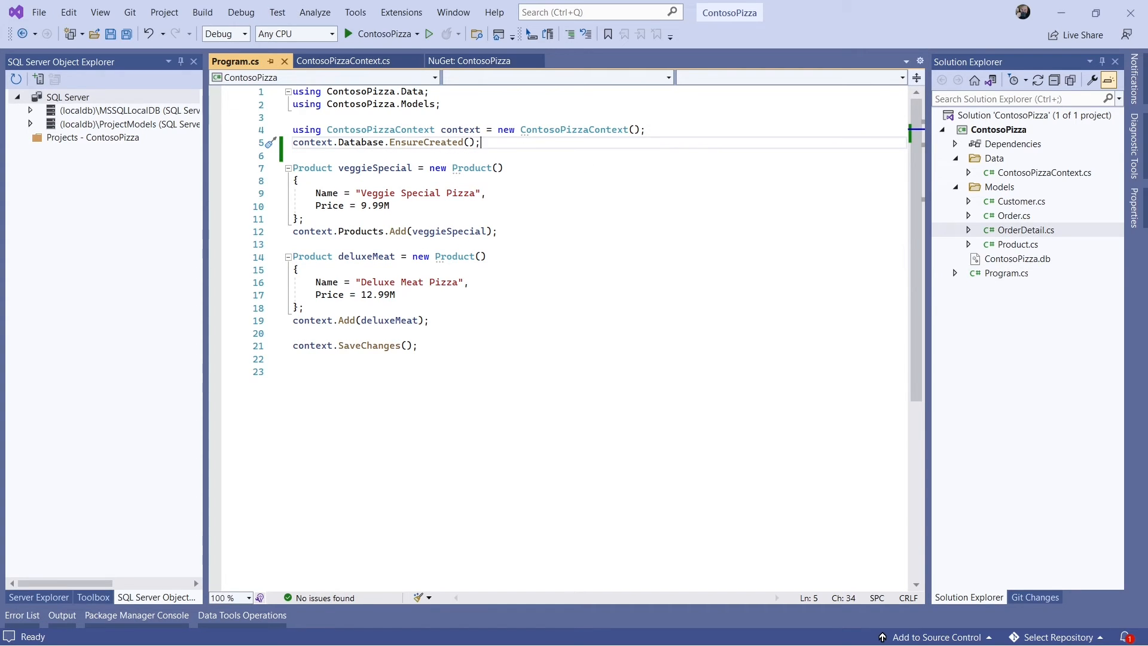
{"action": "left_click", "coordinate": [1017, 244]}
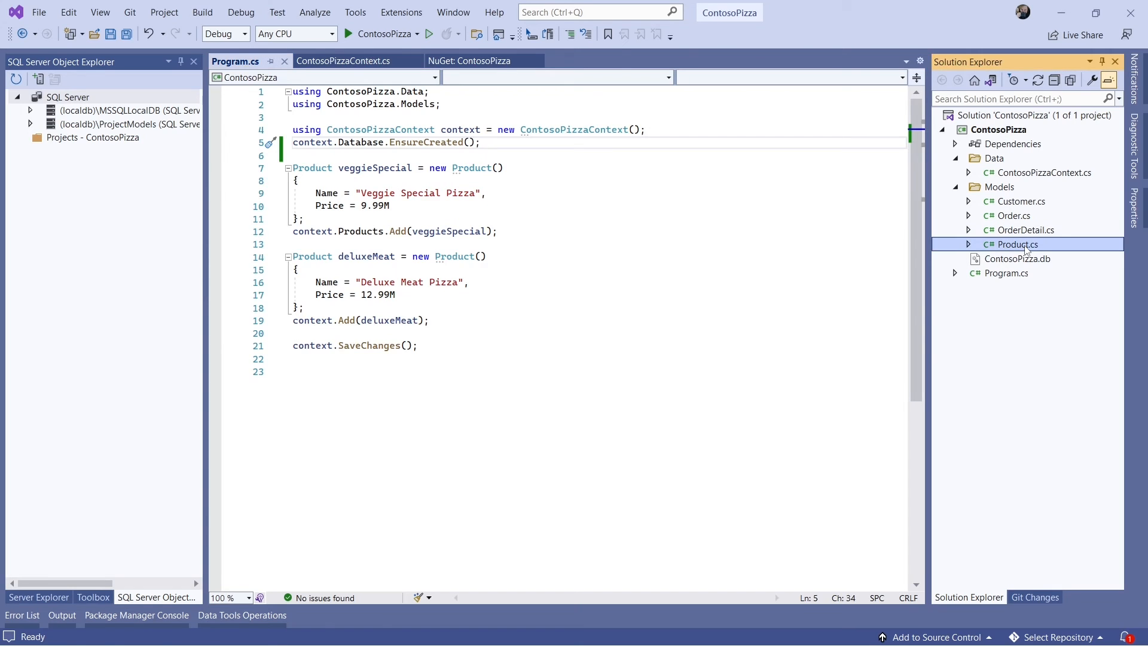
Make Product.Id a string defaulting to Guid.NewGuid(), save, and make OrderDetail.ProductId a string = null!
{"action": "double_click", "coordinate": [1018, 244]}
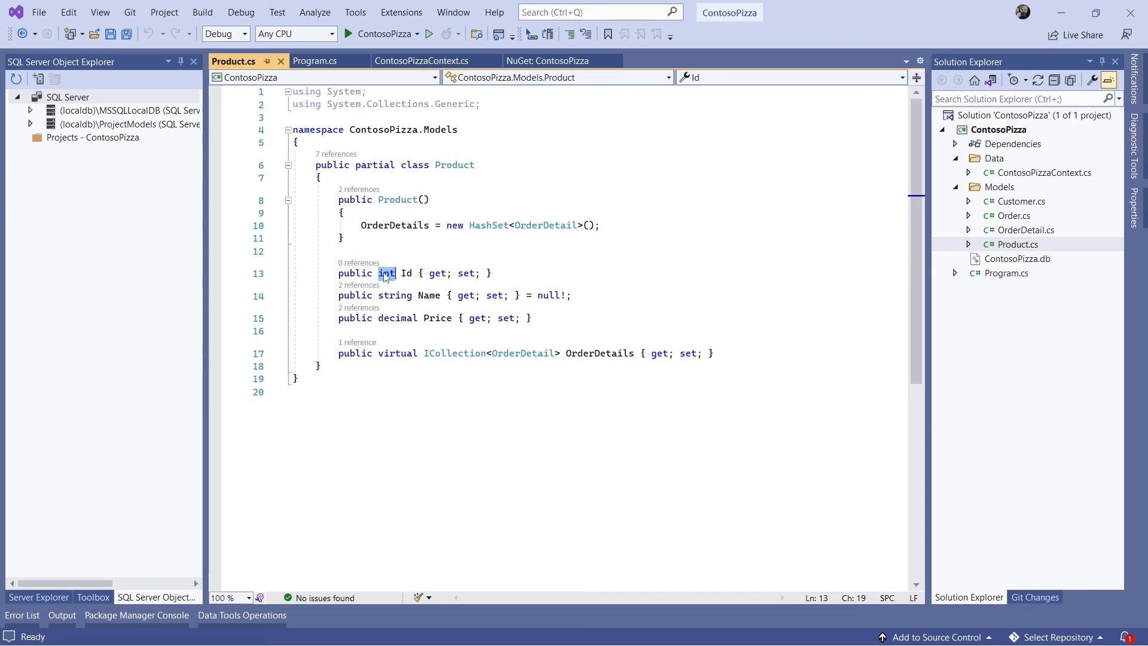
{"action": "type", "text": "string"}
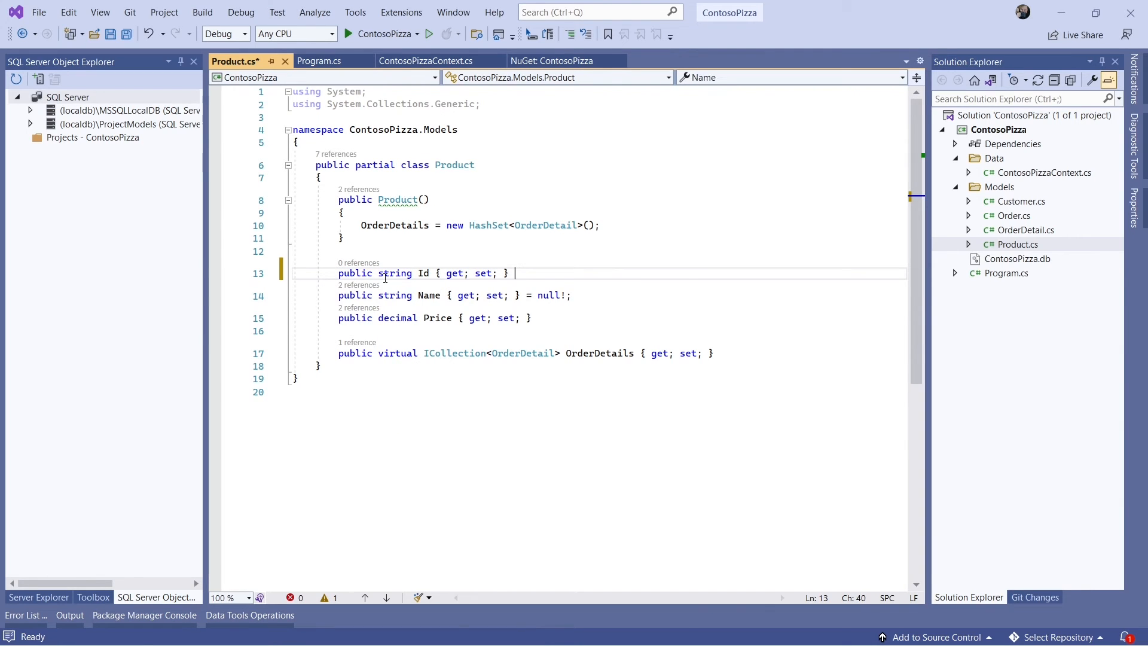
{"action": "type", "text": "= Guid.NewGuid().ToString();"}
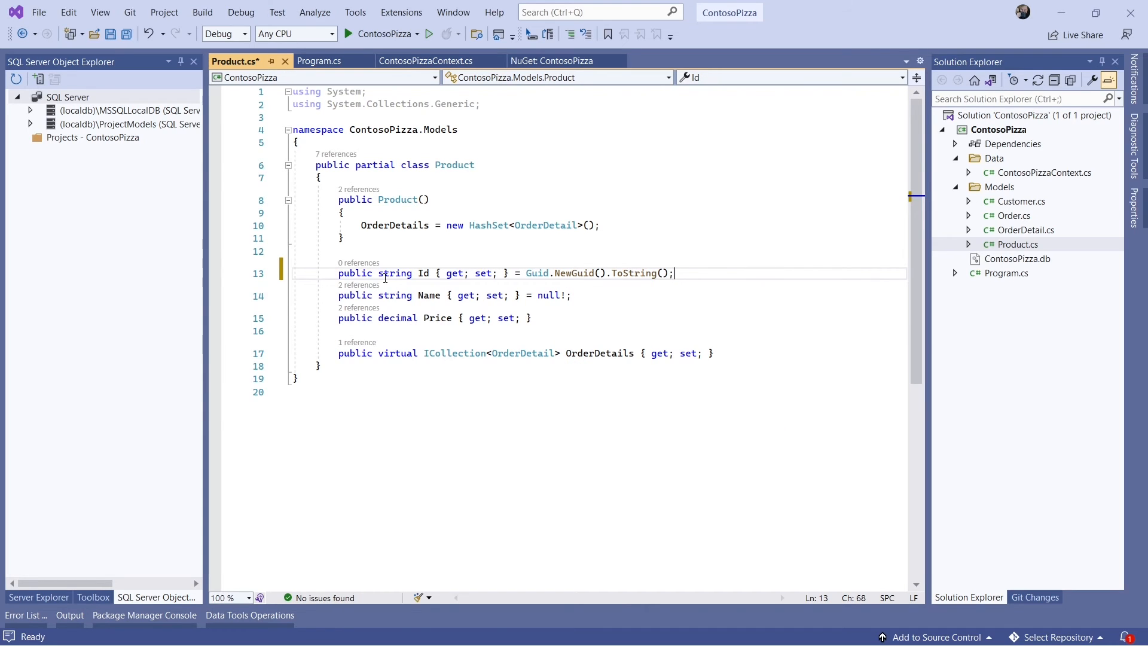
{"action": "key", "text": "ctrl+s"}
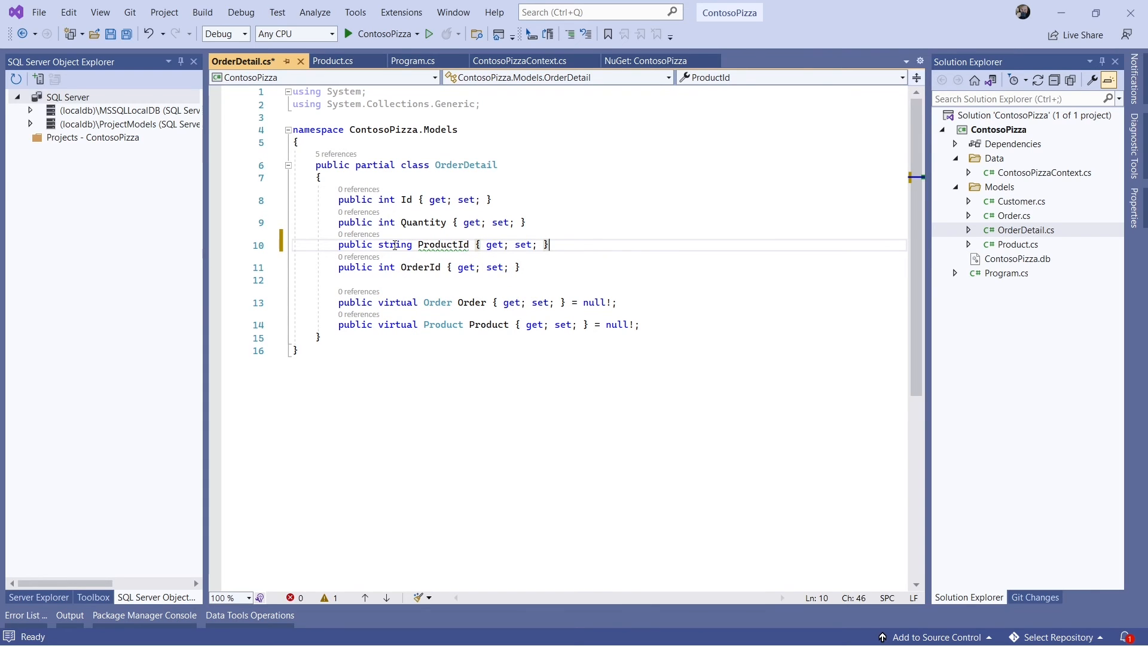
{"action": "type", "text": "= null!"}
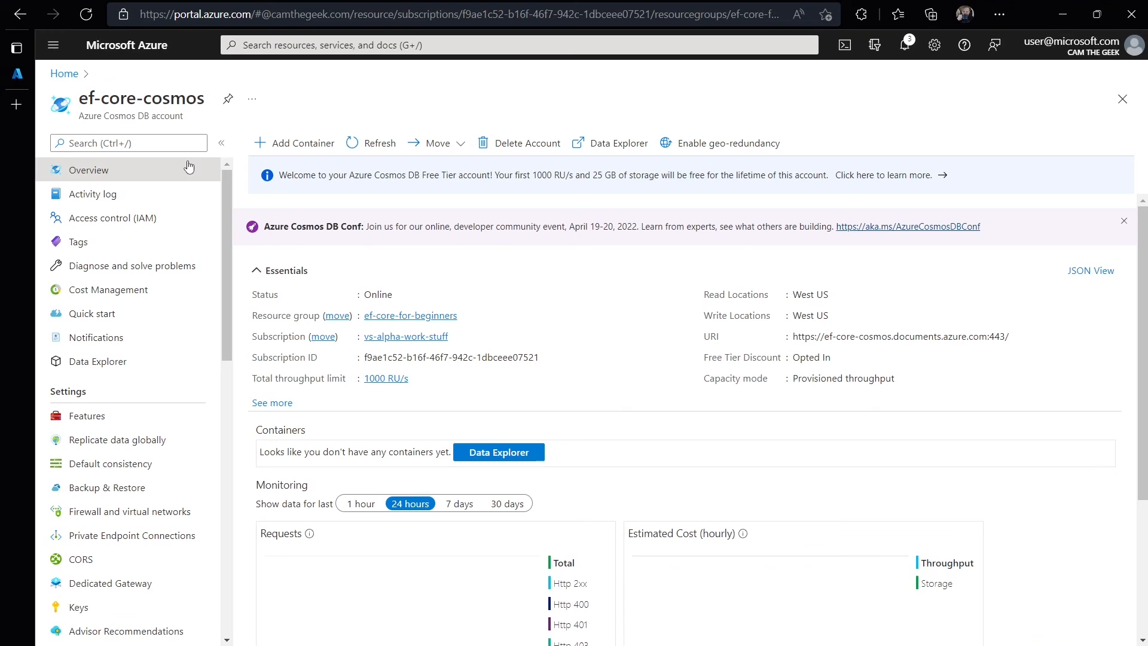
Refresh the account and expand ContosoPizza > ContosoPizzaContext > Items in Data Explorer
{"action": "left_click", "coordinate": [380, 143]}
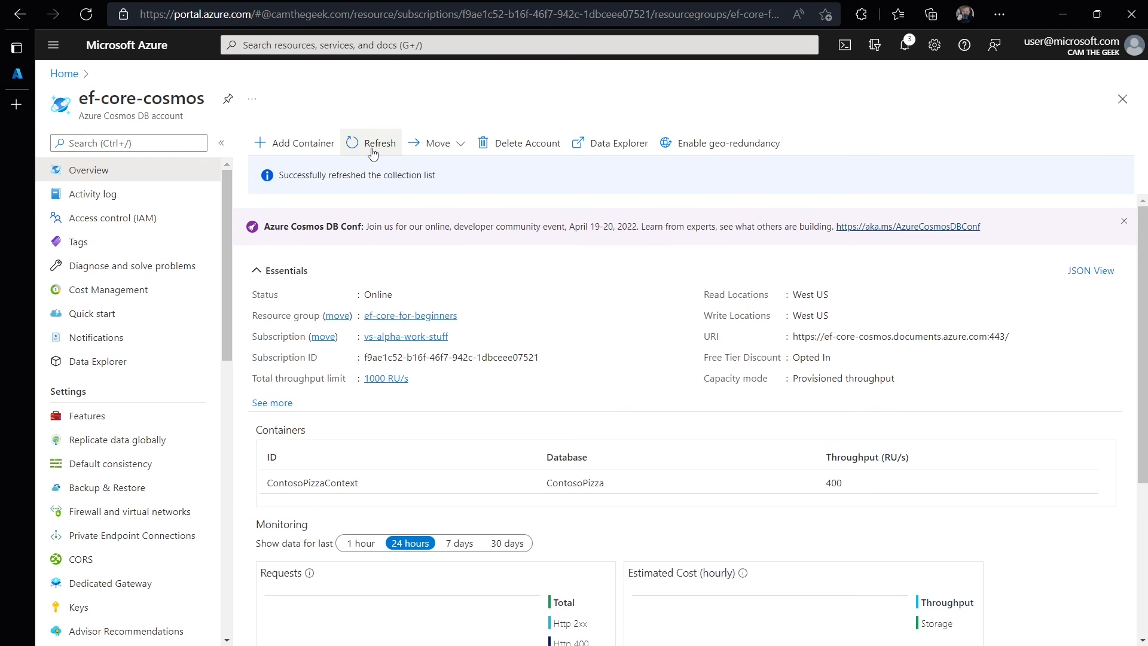
{"action": "left_click", "coordinate": [97, 361]}
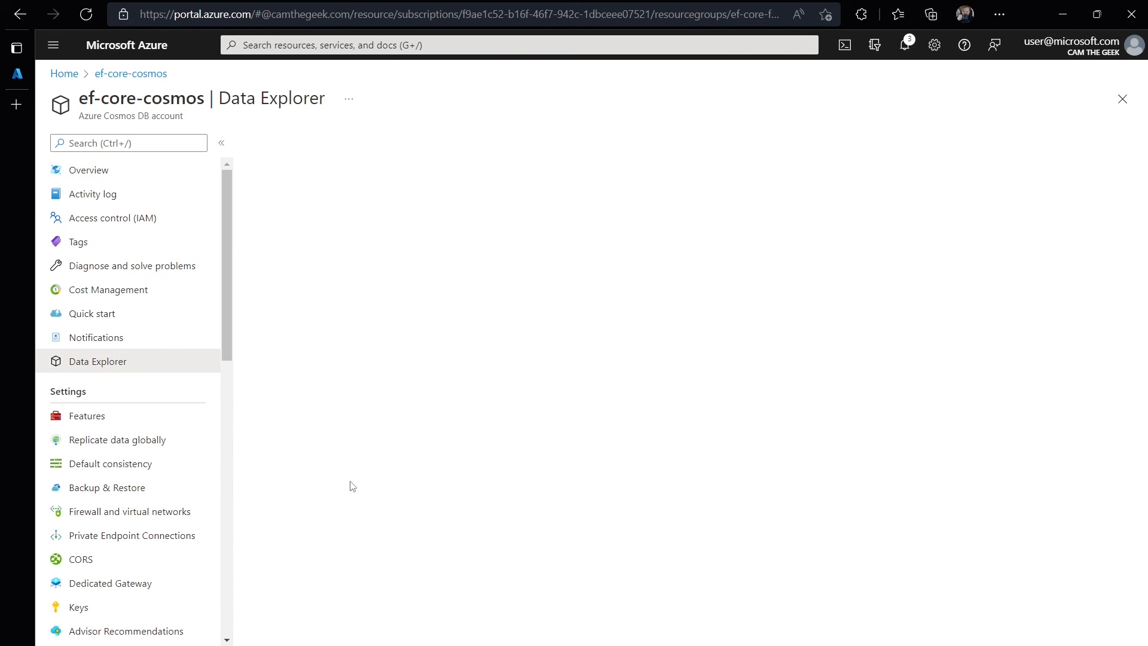
{"action": "left_click", "coordinate": [96, 361]}
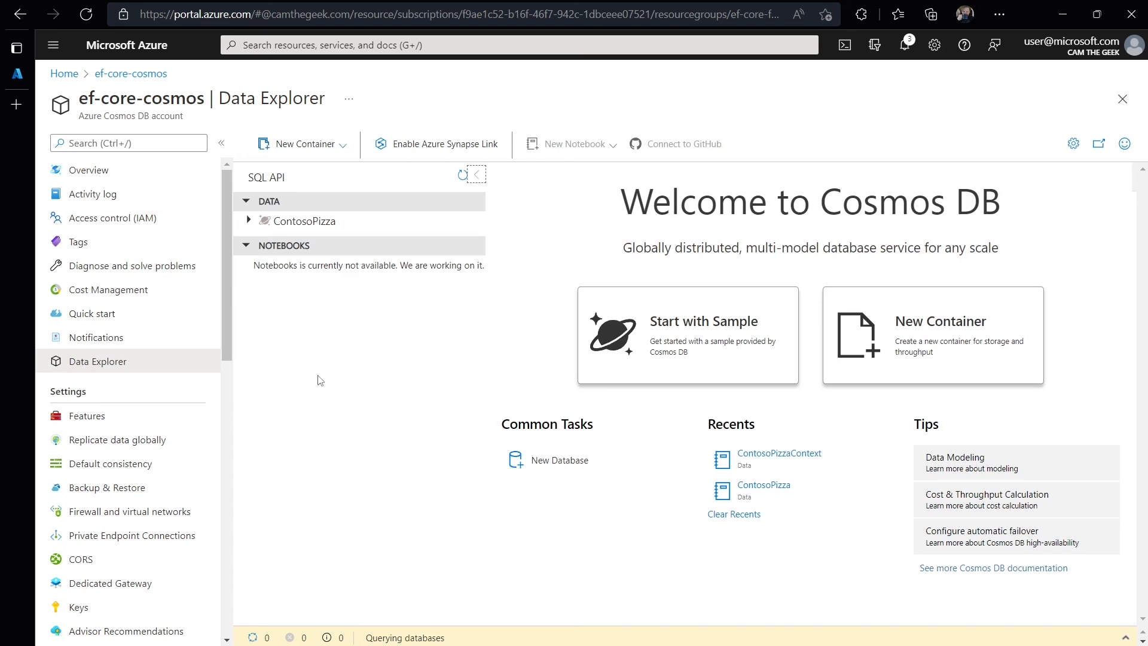
{"action": "left_click", "coordinate": [301, 221]}
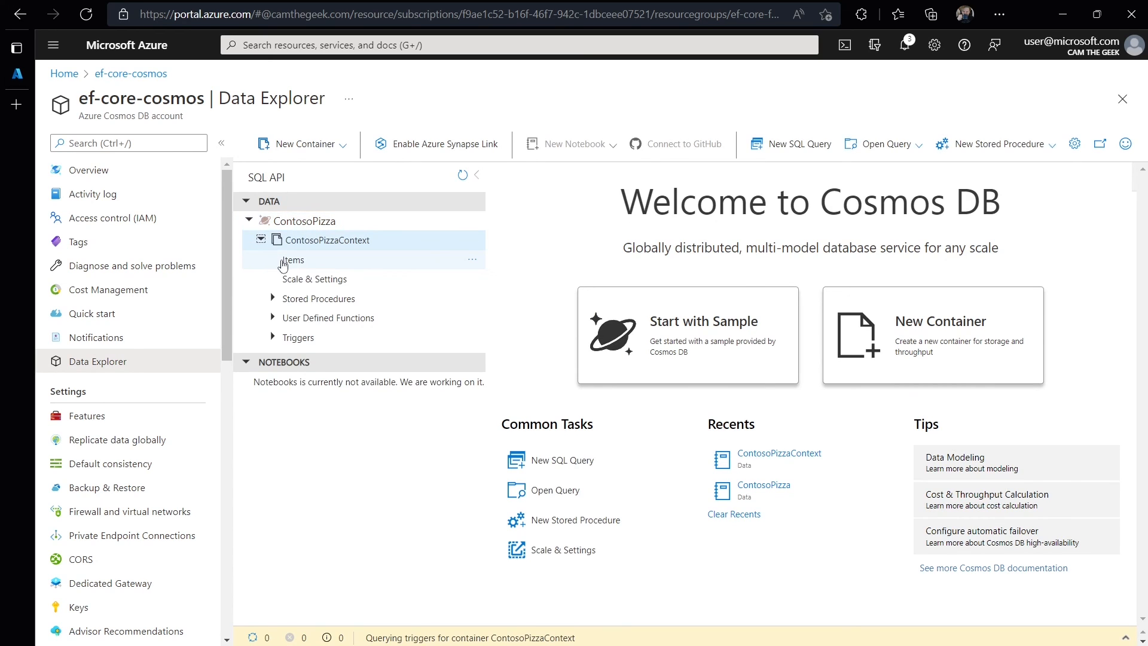
{"action": "left_click", "coordinate": [292, 259]}
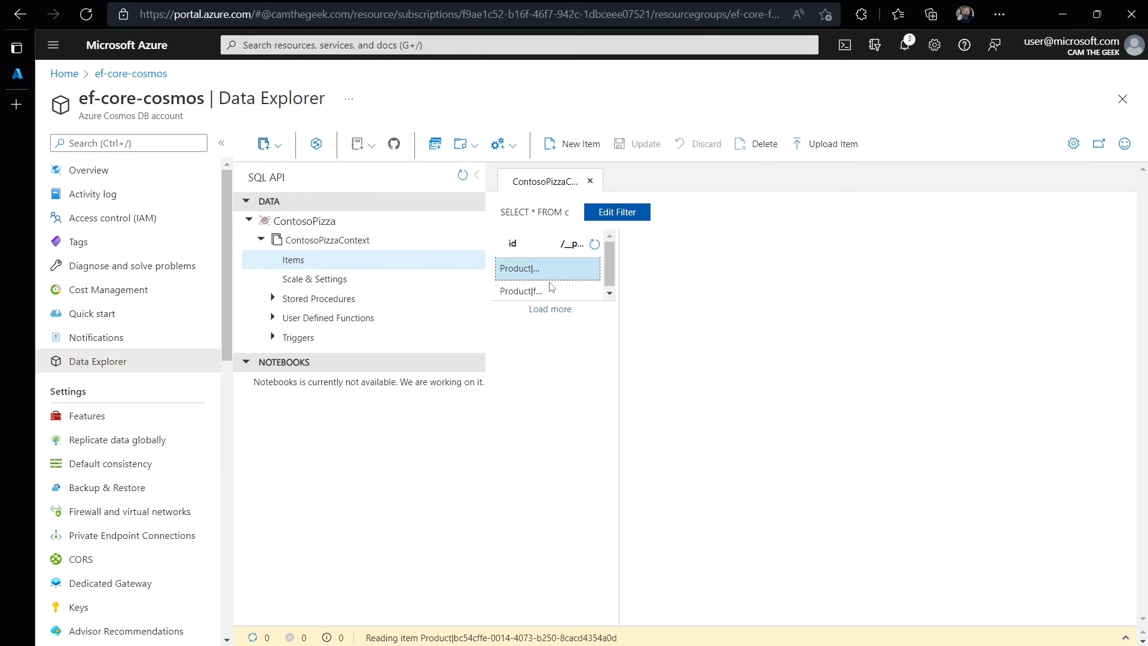
View the Veggie Special Pizza and Deluxe Meat Pizza documents
{"action": "left_click", "coordinate": [547, 268]}
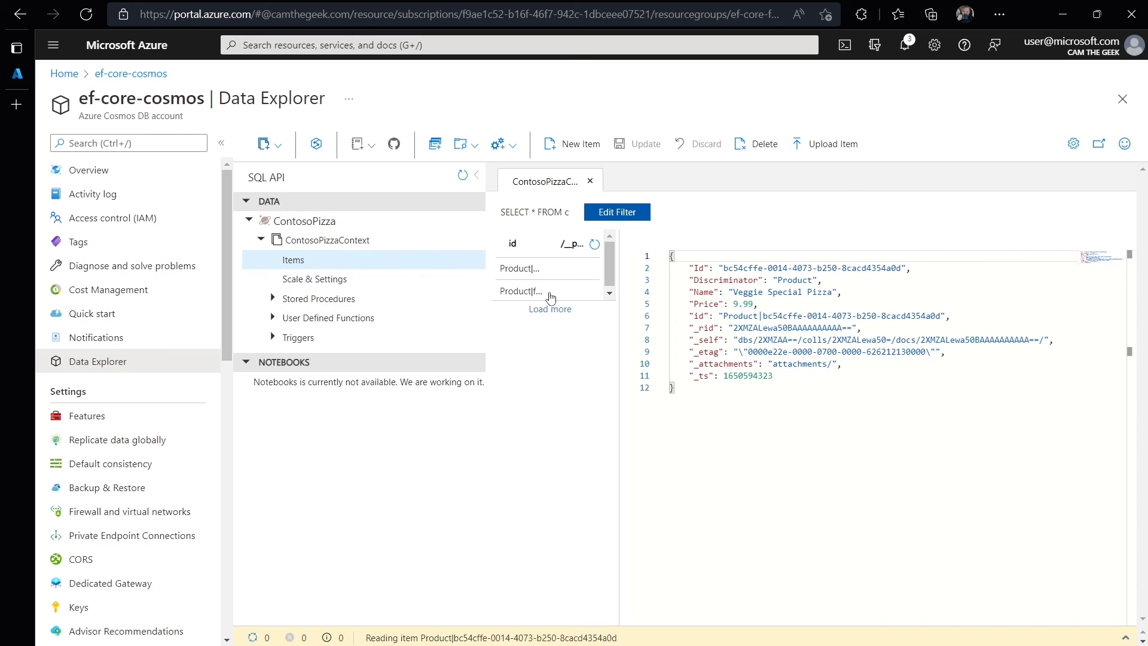
{"action": "left_click", "coordinate": [546, 291]}
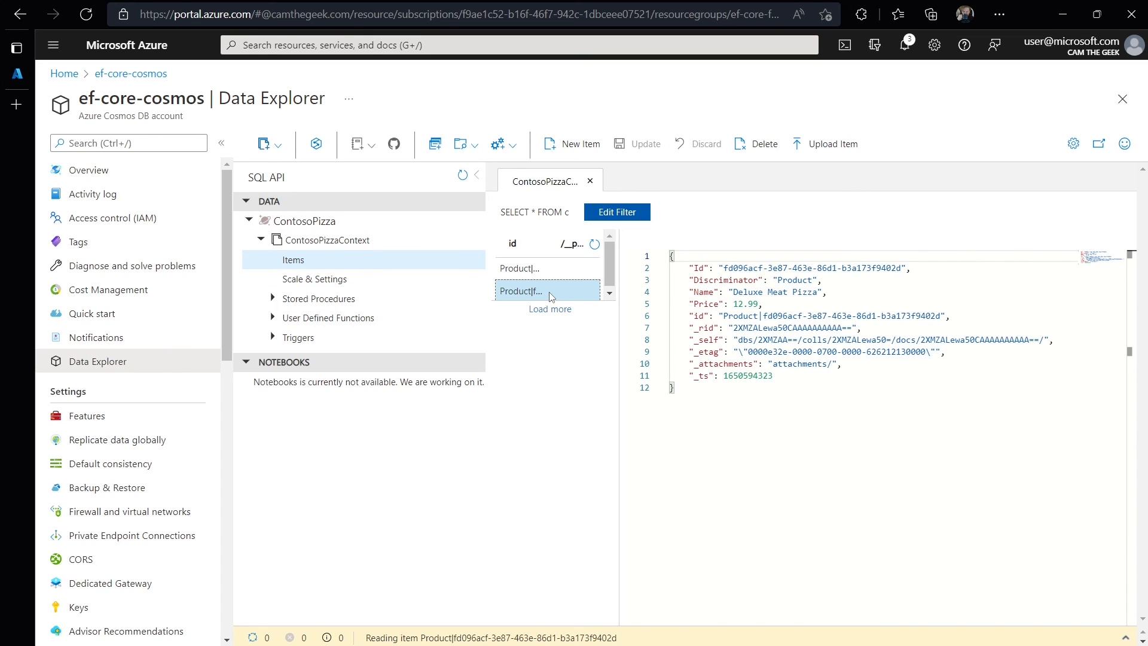